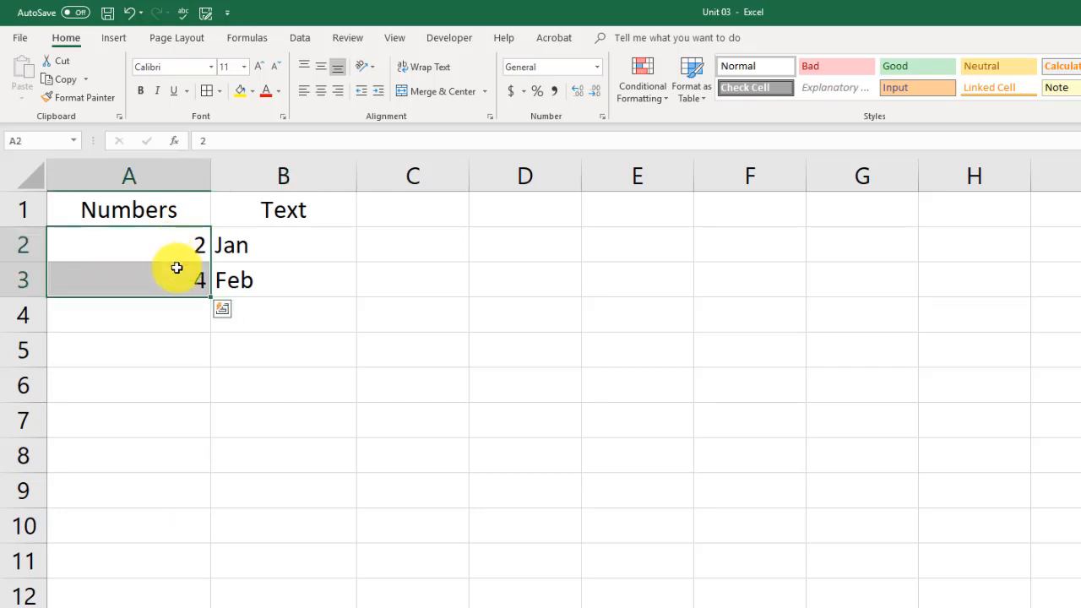
{"action": "mouse_move", "coordinate": [210, 296]}
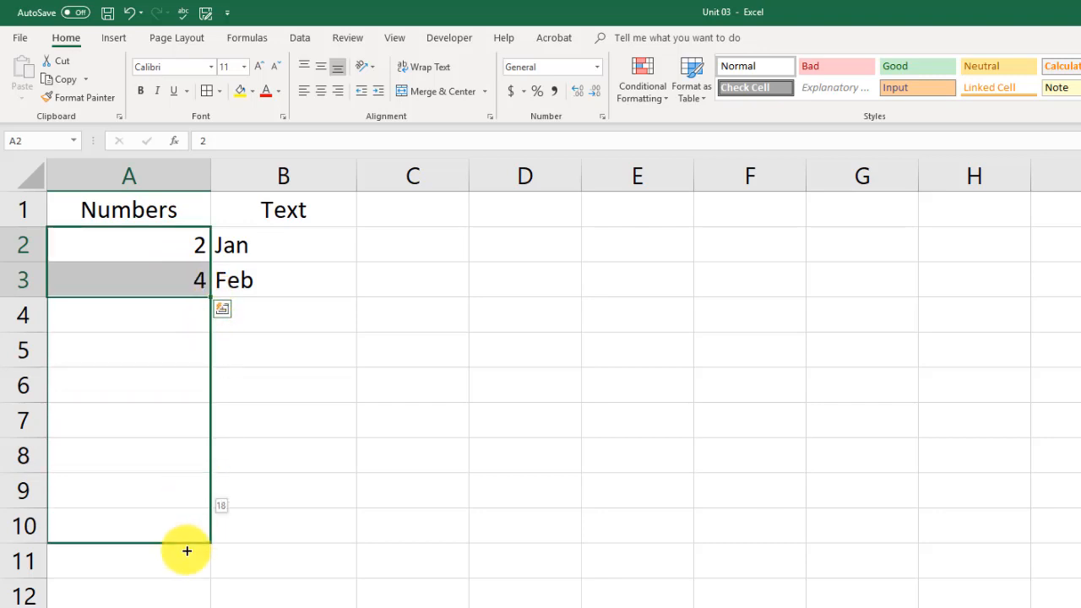
Step: Extend column A's number series to 20 and column B's months to Oct, down to row 11
{"action": "left_click_drag", "start_coordinate": [186, 551], "coordinate": [186, 561]}
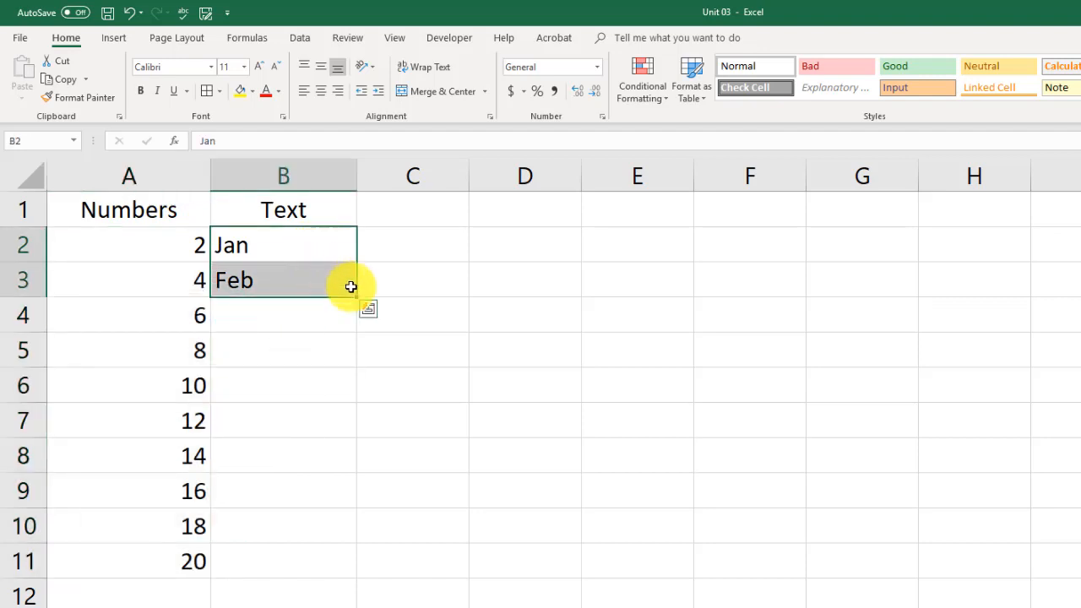
{"action": "mouse_move", "coordinate": [355, 303]}
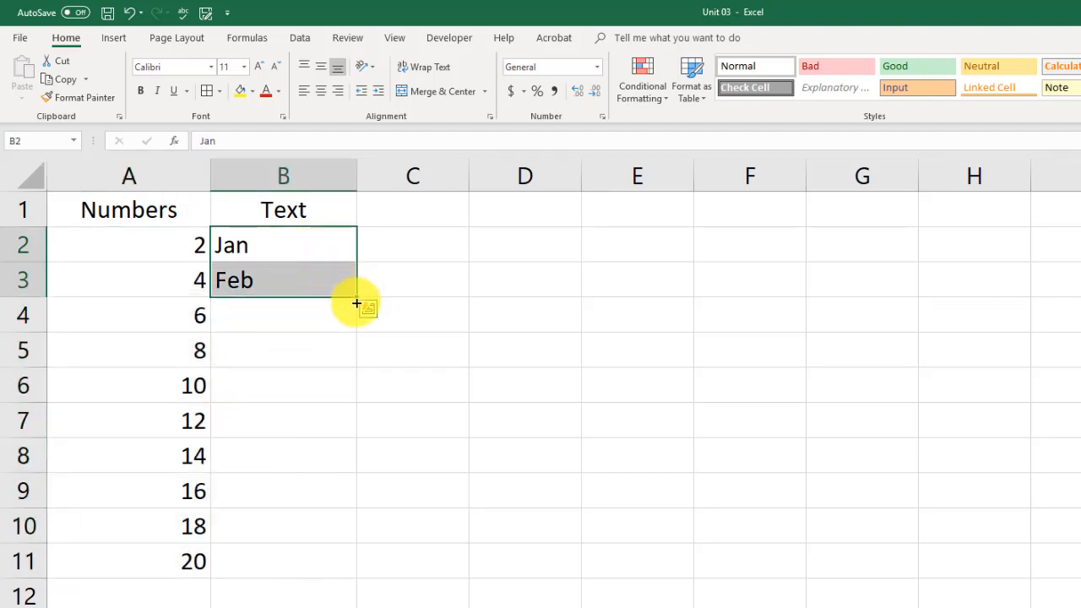
{"action": "left_click_drag", "start_coordinate": [356, 304], "coordinate": [345, 566]}
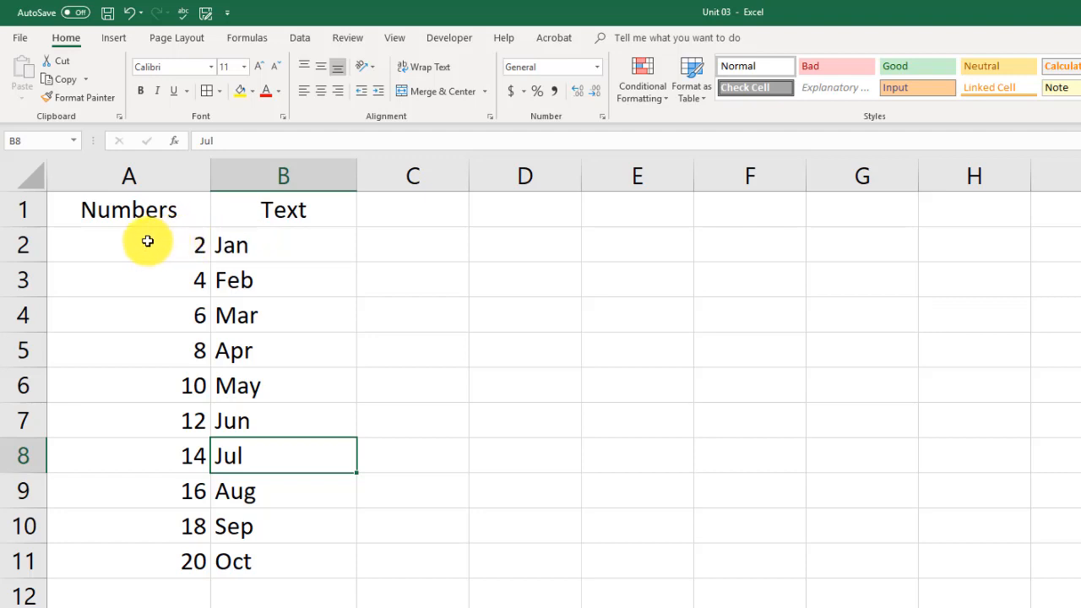
{"action": "mouse_move", "coordinate": [193, 390]}
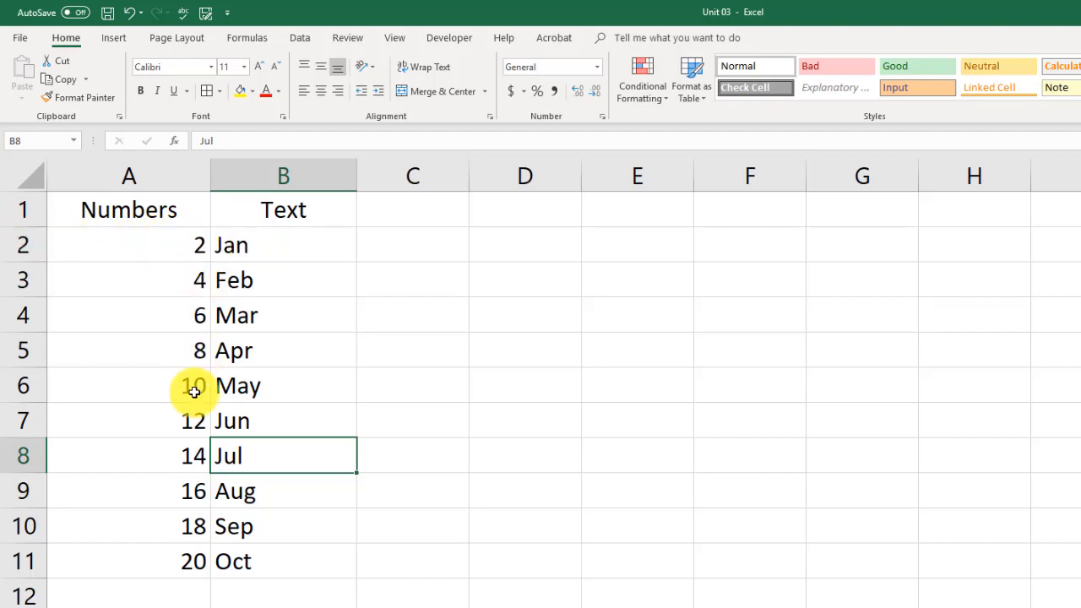
{"action": "mouse_move", "coordinate": [213, 421]}
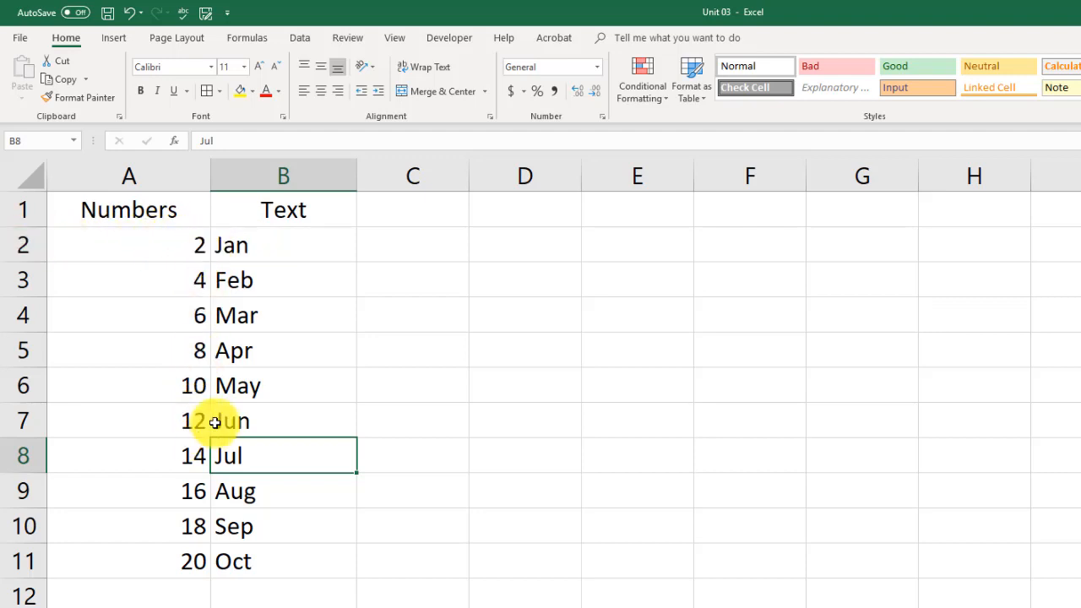
{"action": "mouse_move", "coordinate": [173, 438]}
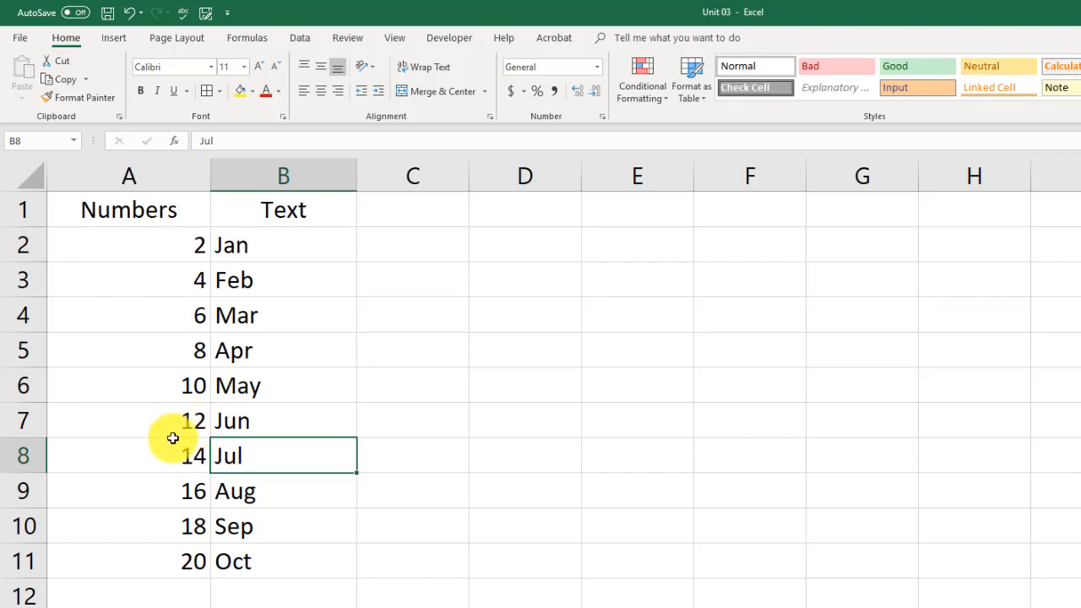
{"action": "mouse_move", "coordinate": [139, 399]}
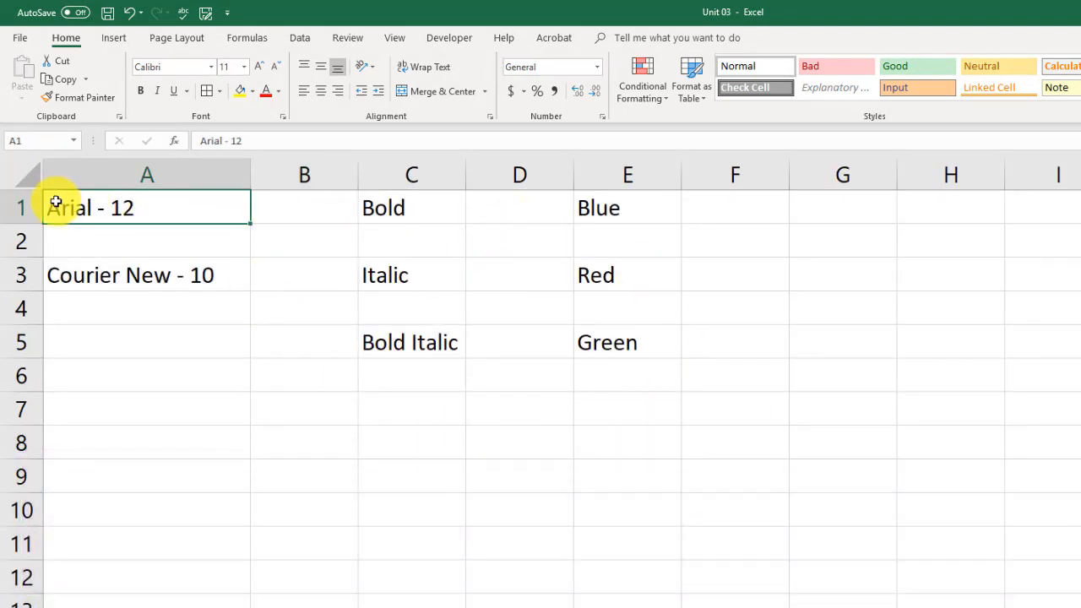
{"action": "mouse_move", "coordinate": [396, 213]}
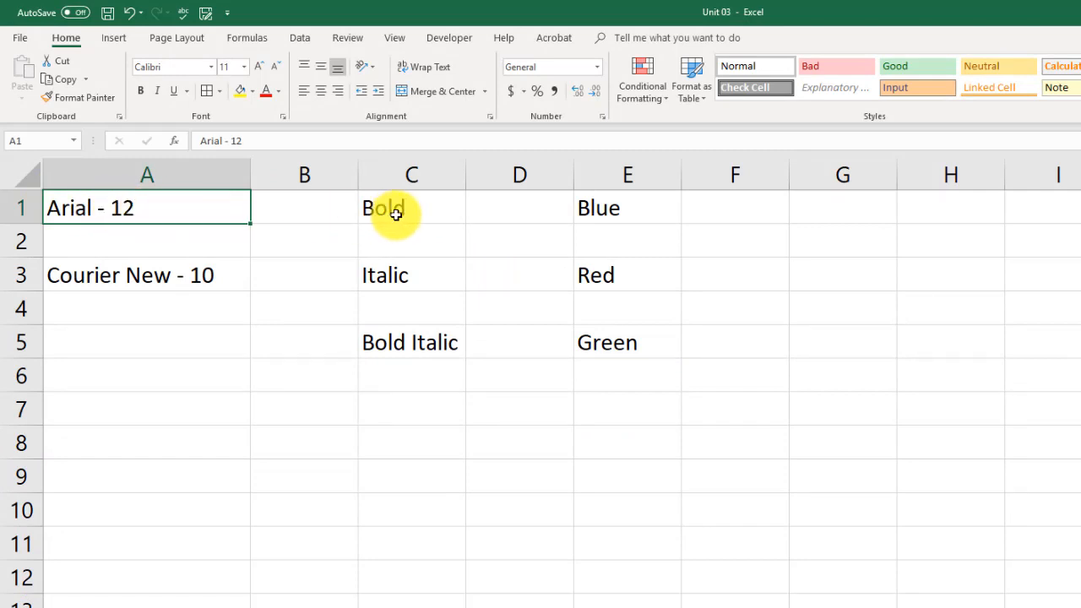
{"action": "mouse_move", "coordinate": [565, 205]}
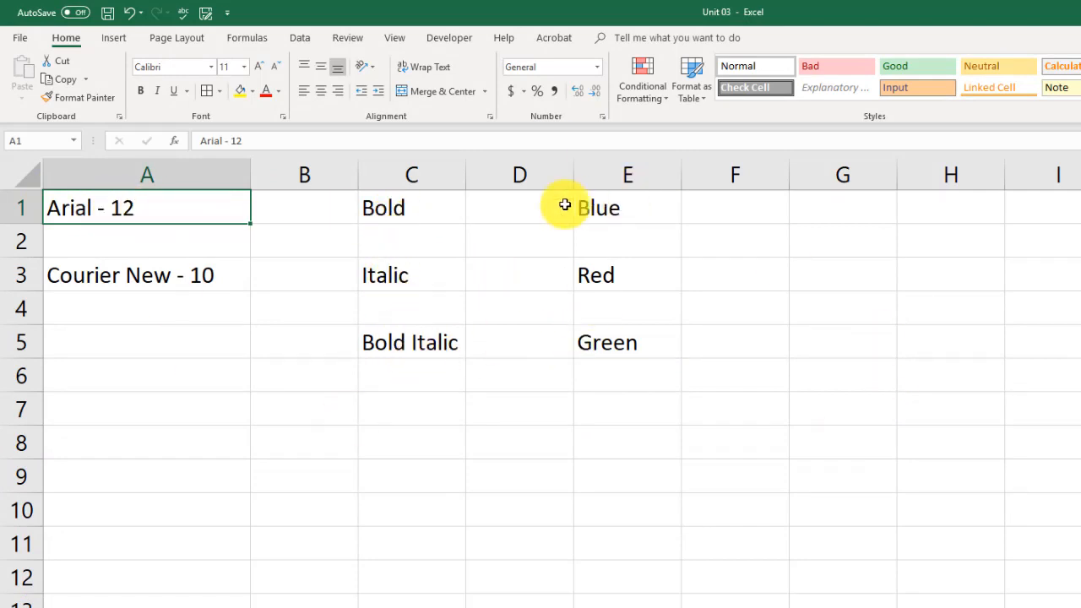
{"action": "mouse_move", "coordinate": [102, 215]}
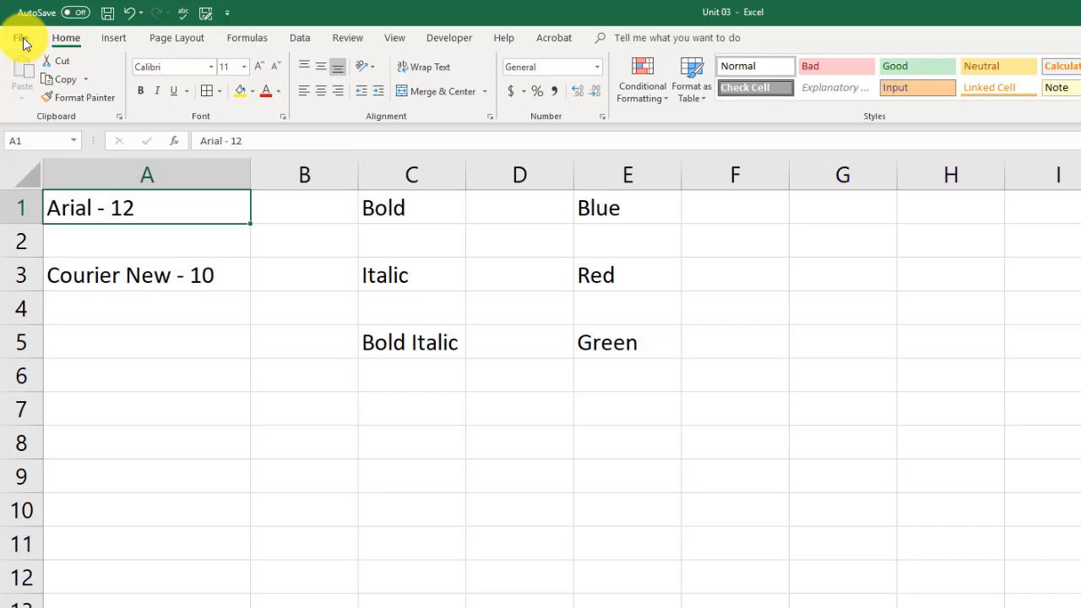
{"action": "left_click", "coordinate": [20, 38]}
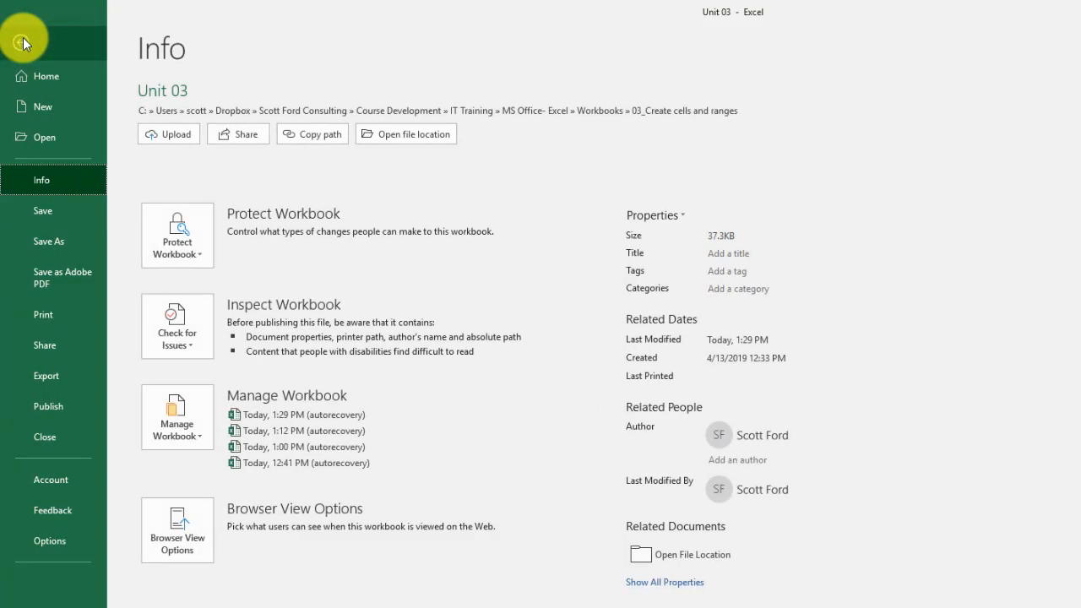
{"action": "left_click", "coordinate": [23, 42]}
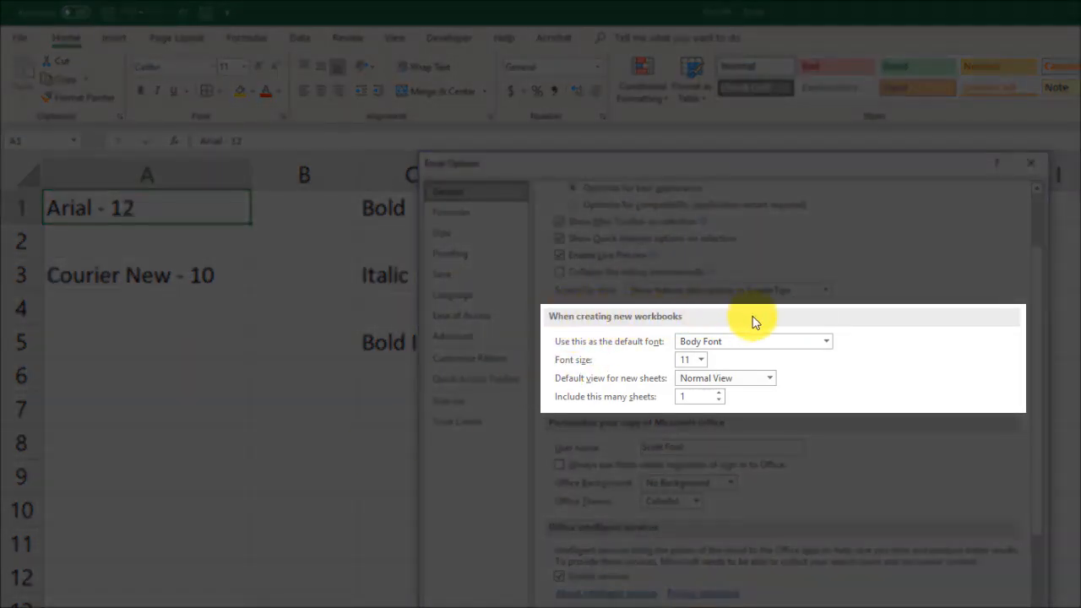
{"action": "left_click", "coordinate": [700, 360]}
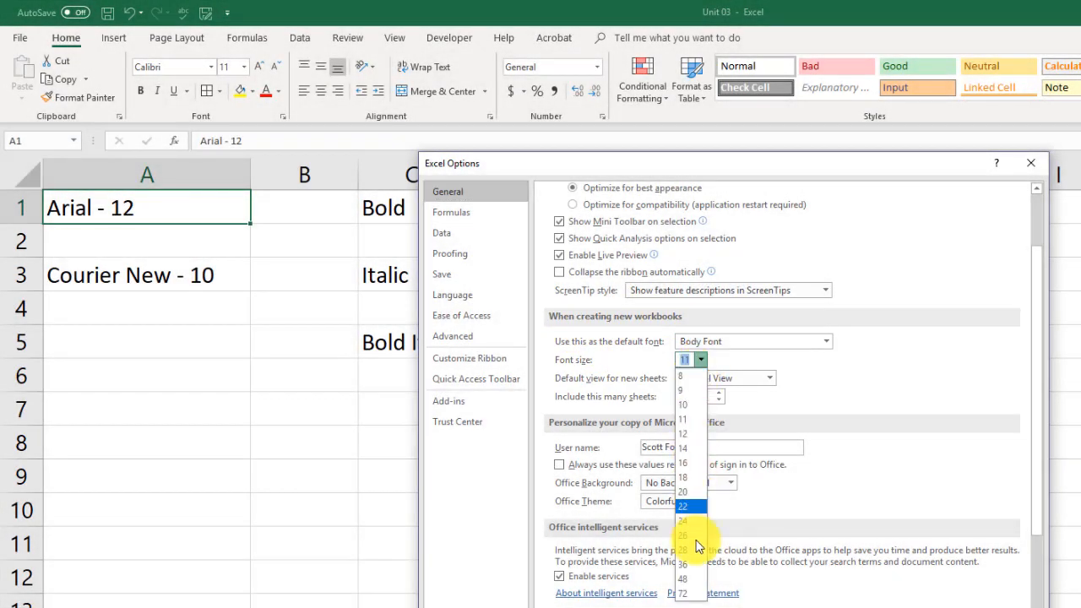
{"action": "left_click", "coordinate": [825, 341]}
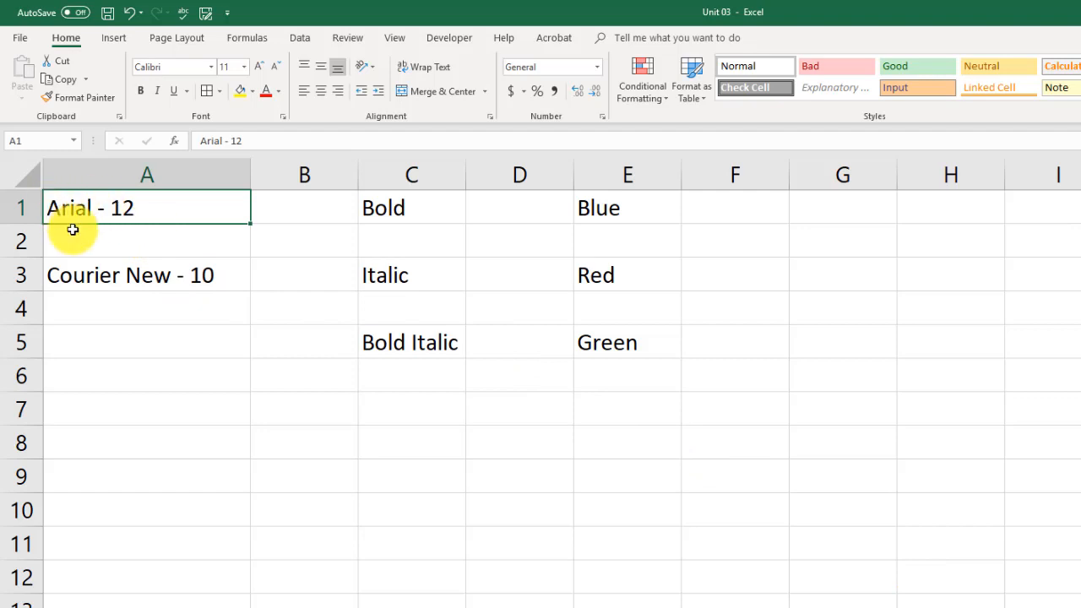
{"action": "mouse_move", "coordinate": [167, 214]}
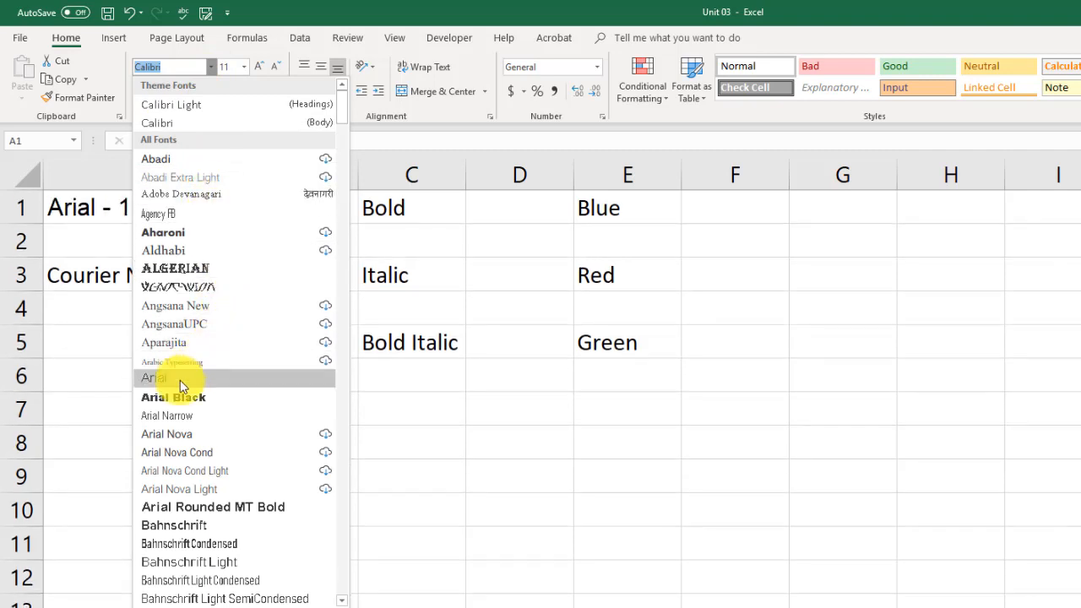
Step: Format the A1 label as Arial size 12, then select the Courier New - 10 cell
{"action": "left_click", "coordinate": [154, 377]}
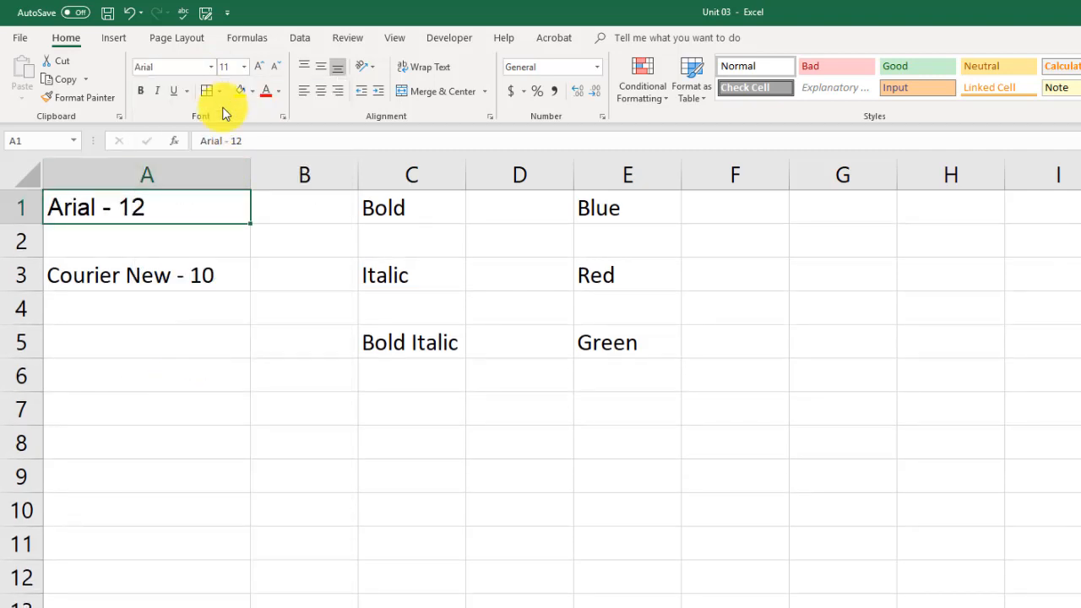
{"action": "left_click", "coordinate": [245, 66]}
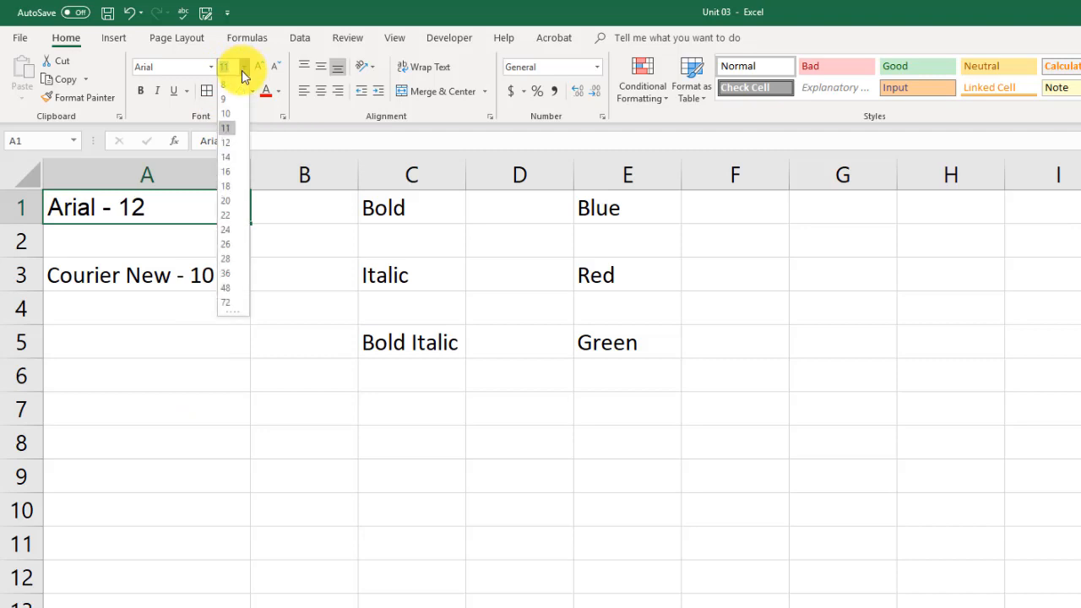
{"action": "left_click", "coordinate": [226, 141]}
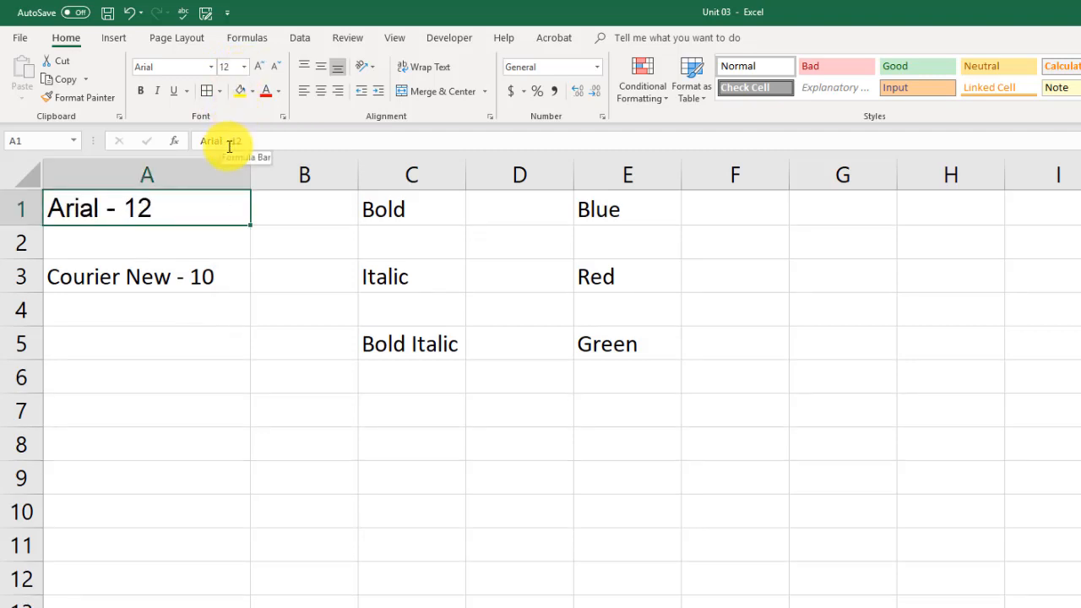
{"action": "left_click", "coordinate": [147, 276]}
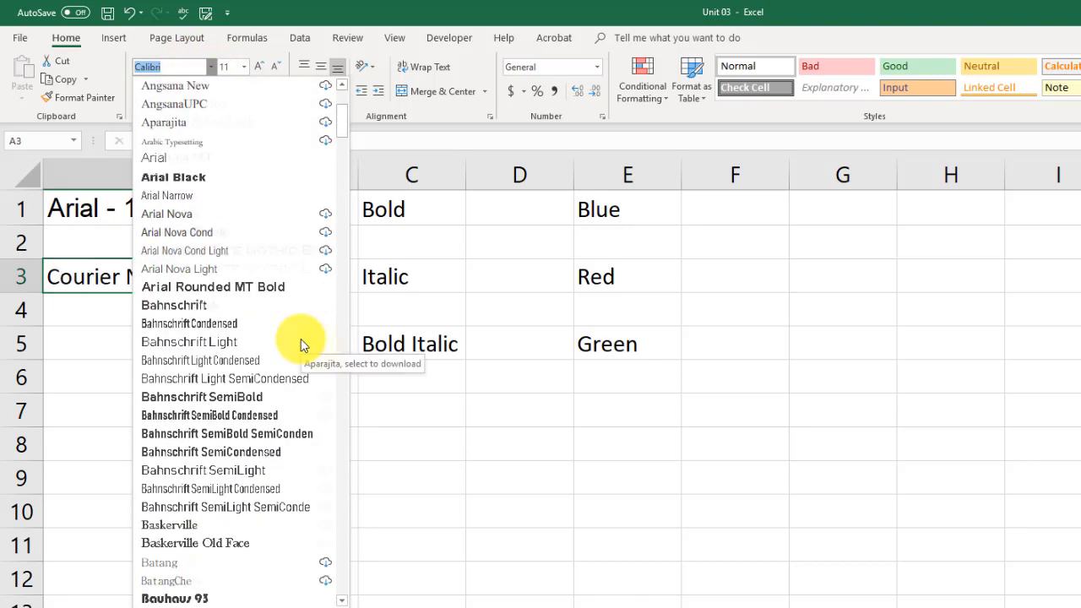
Step: Give the A3 label the Courier New font at size 10
{"action": "scroll", "scroll_direction": "down", "scroll_amount": 3}
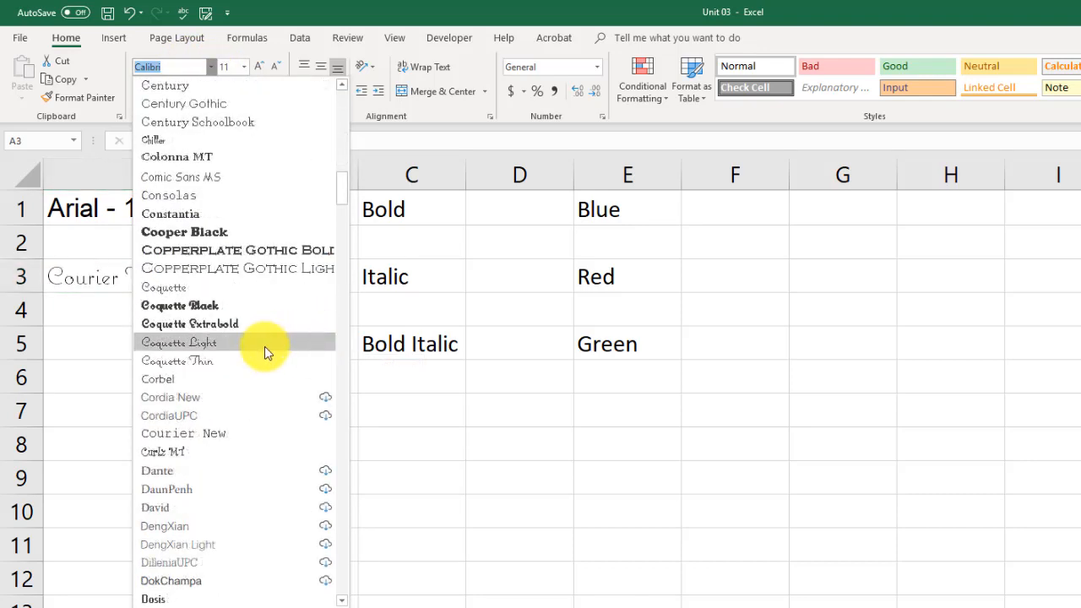
{"action": "mouse_move", "coordinate": [203, 268]}
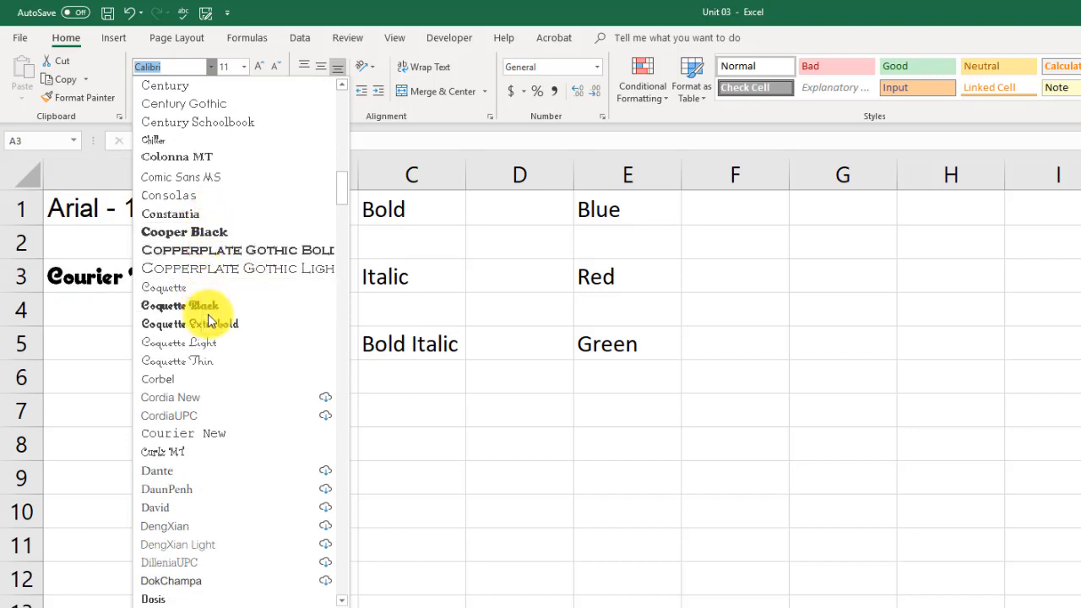
{"action": "mouse_move", "coordinate": [190, 397]}
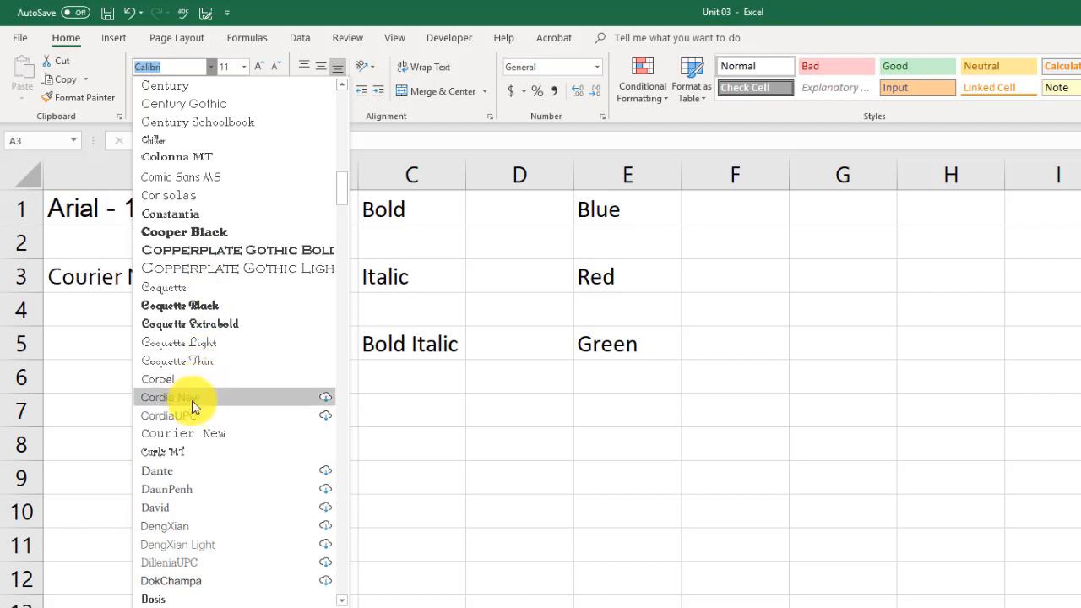
{"action": "mouse_move", "coordinate": [184, 433]}
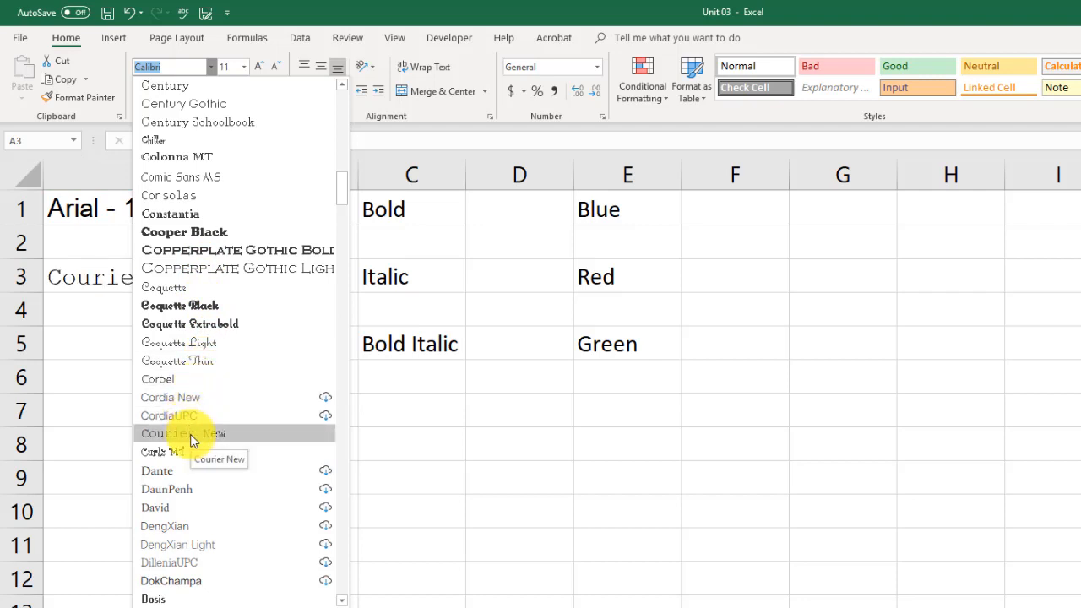
{"action": "left_click", "coordinate": [183, 434]}
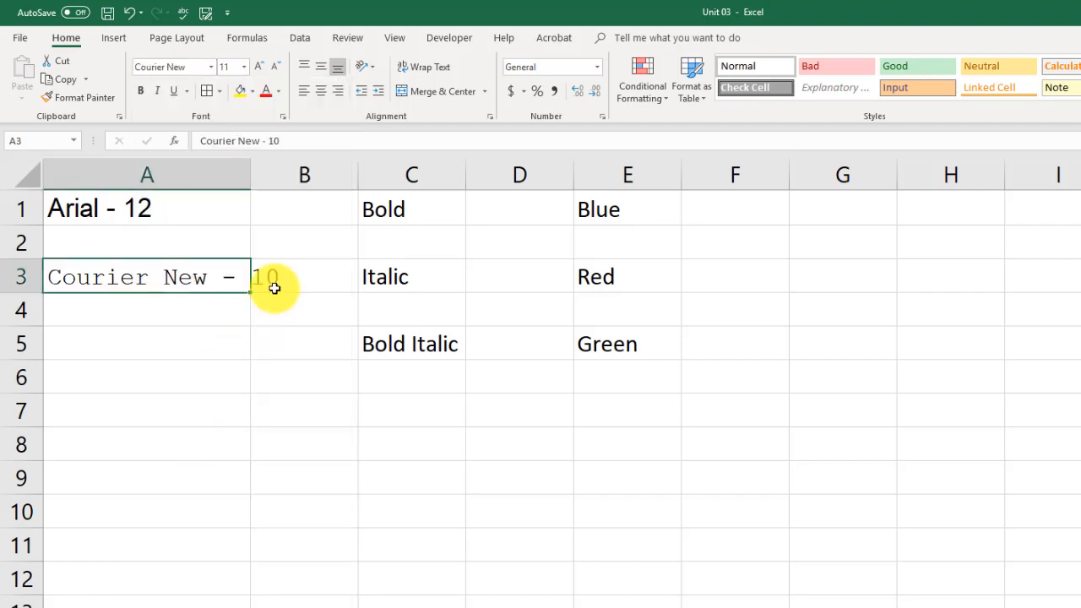
{"action": "left_click", "coordinate": [245, 67]}
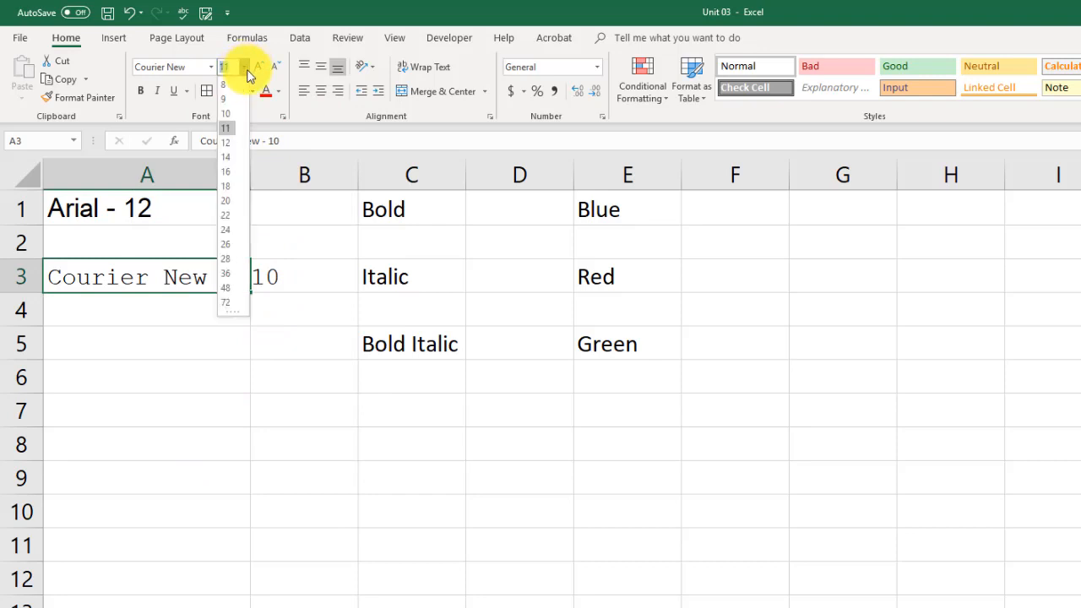
{"action": "left_click", "coordinate": [225, 114]}
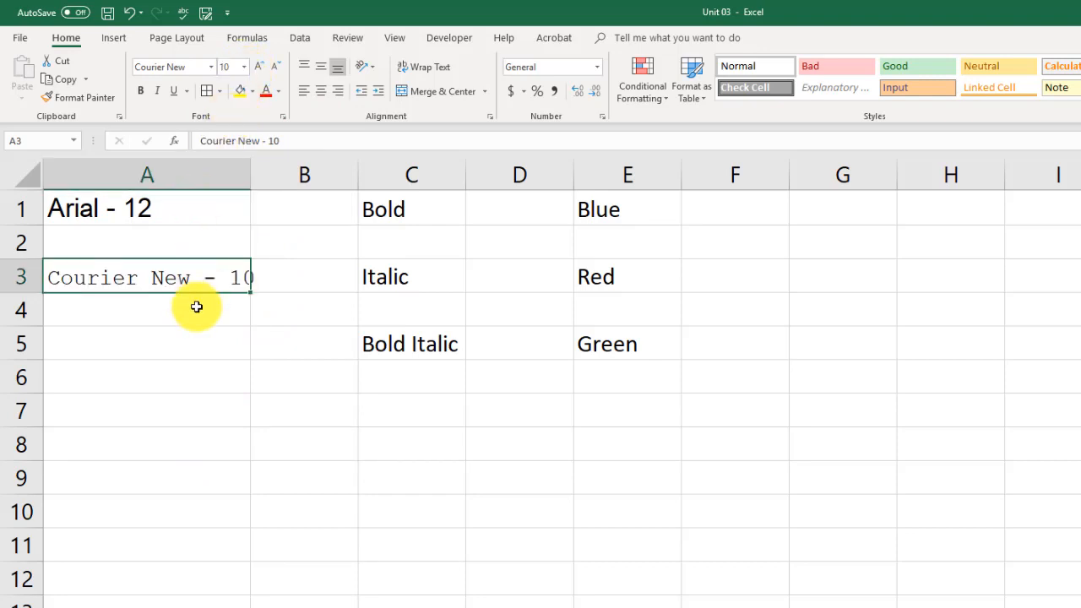
{"action": "left_click", "coordinate": [147, 309]}
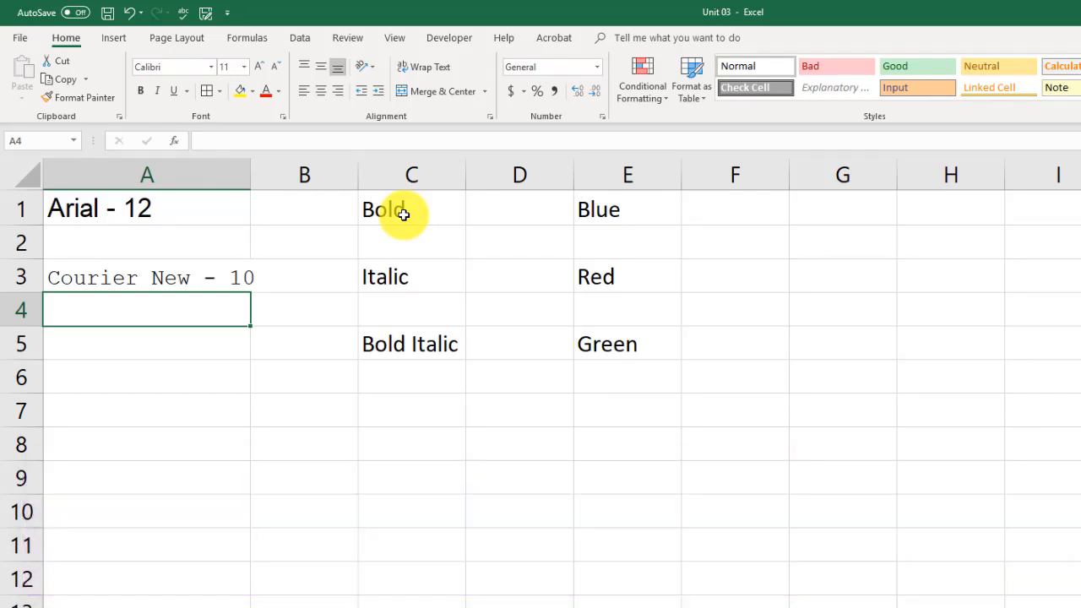
Step: Bold the word Bold in cell C1 with Ctrl+B
{"action": "left_click", "coordinate": [412, 208]}
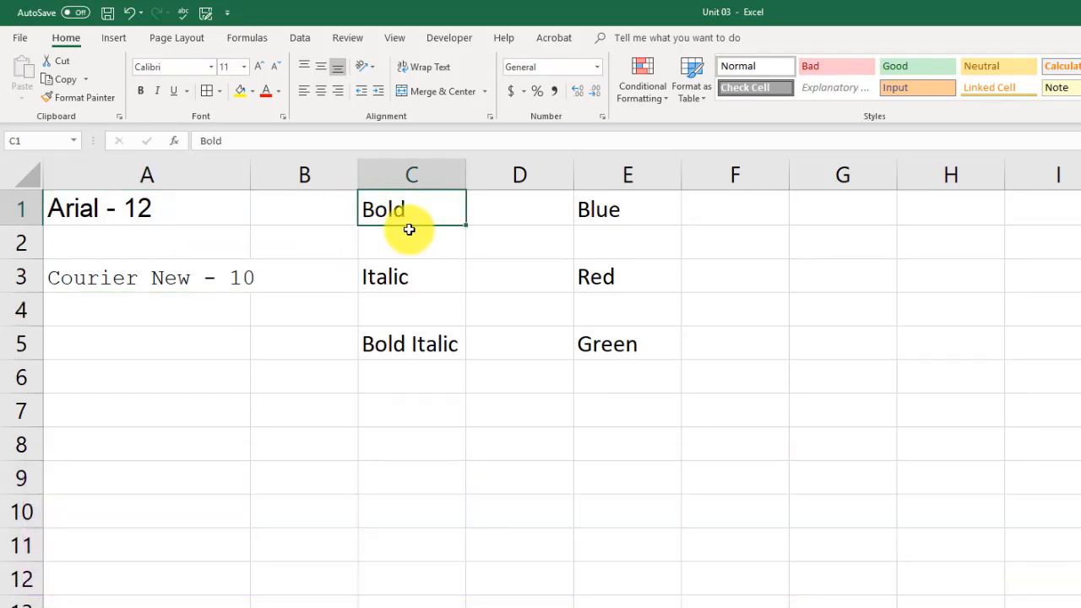
{"action": "mouse_move", "coordinate": [122, 63]}
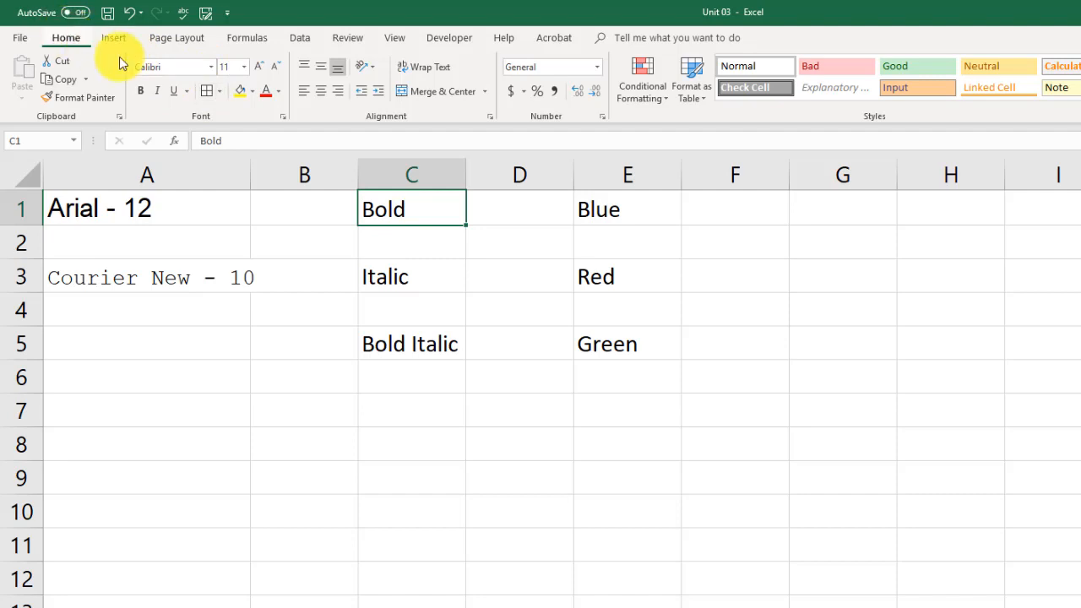
{"action": "mouse_move", "coordinate": [141, 91]}
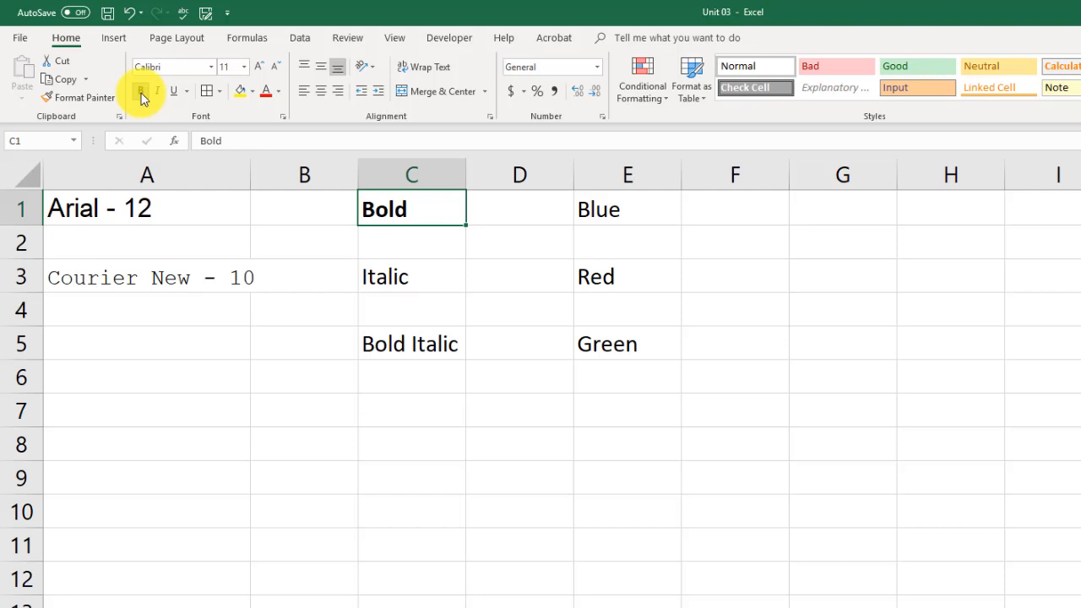
{"action": "mouse_move", "coordinate": [350, 253]}
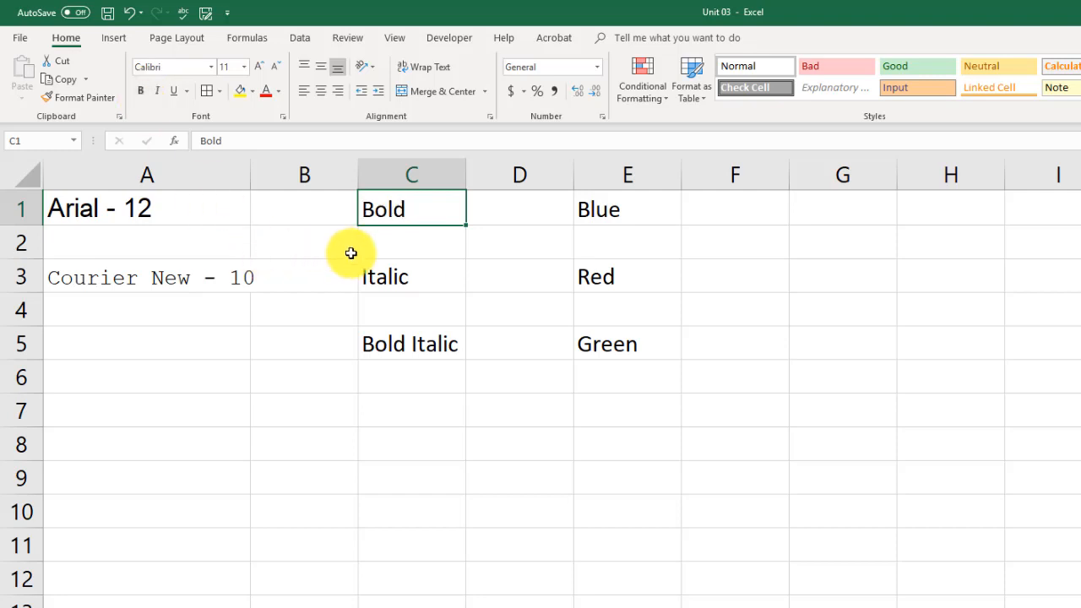
{"action": "key", "text": "ctrl+b"}
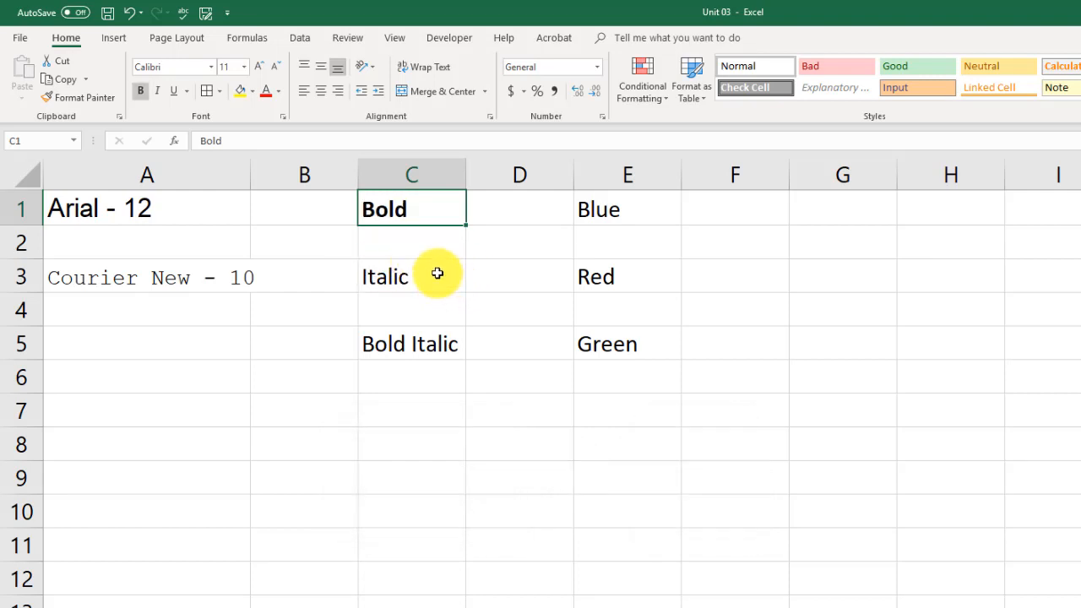
Step: Italicize the word Italic in C3, then select the Bold Italic cell C5
{"action": "left_click", "coordinate": [411, 277]}
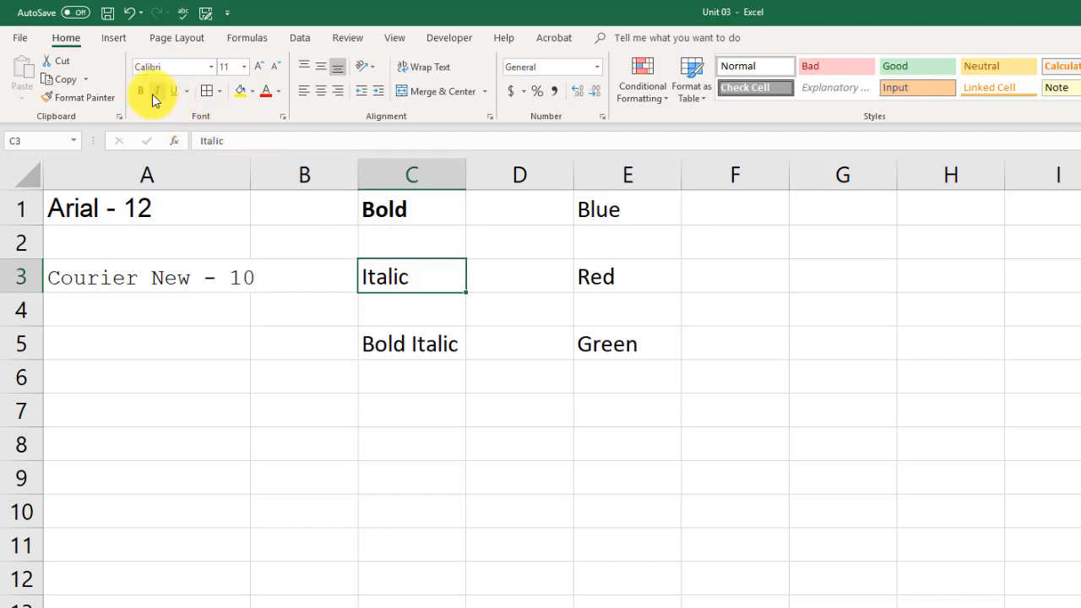
{"action": "left_click", "coordinate": [157, 90]}
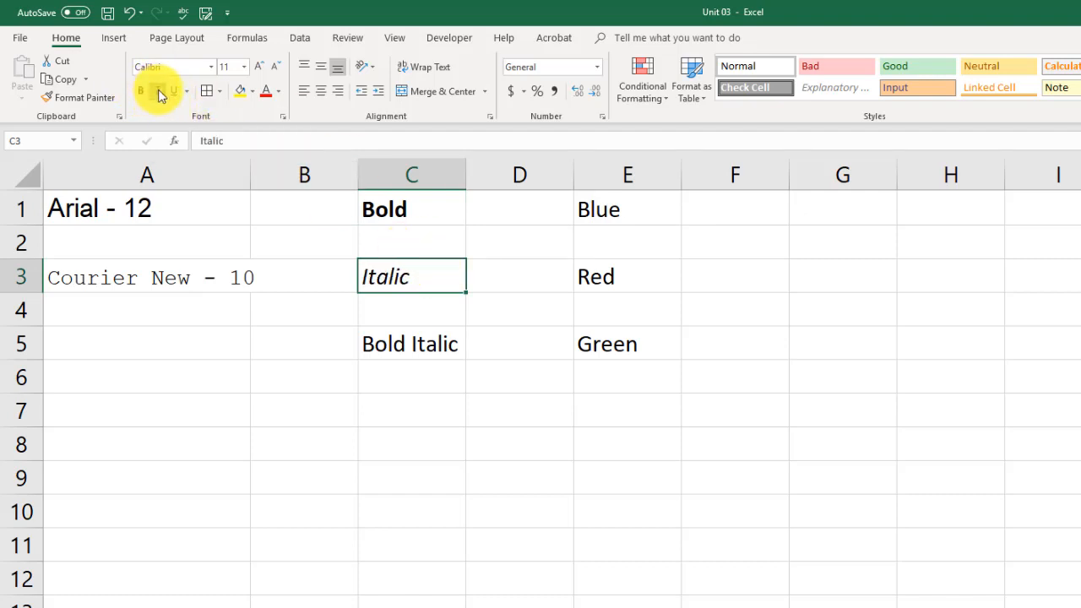
{"action": "left_click", "coordinate": [159, 90]}
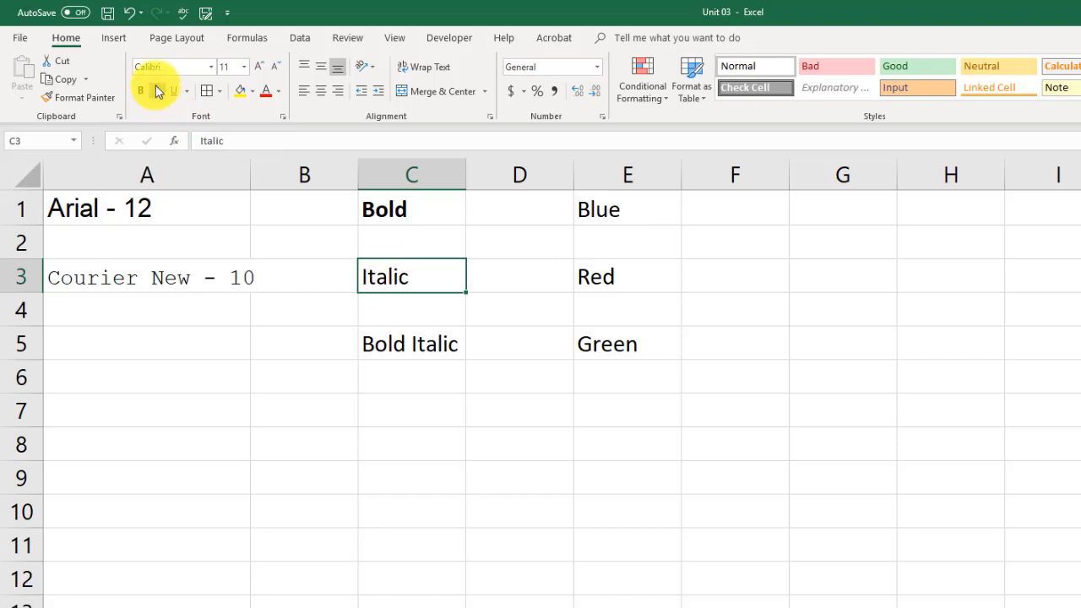
{"action": "key", "text": "ctrl+i"}
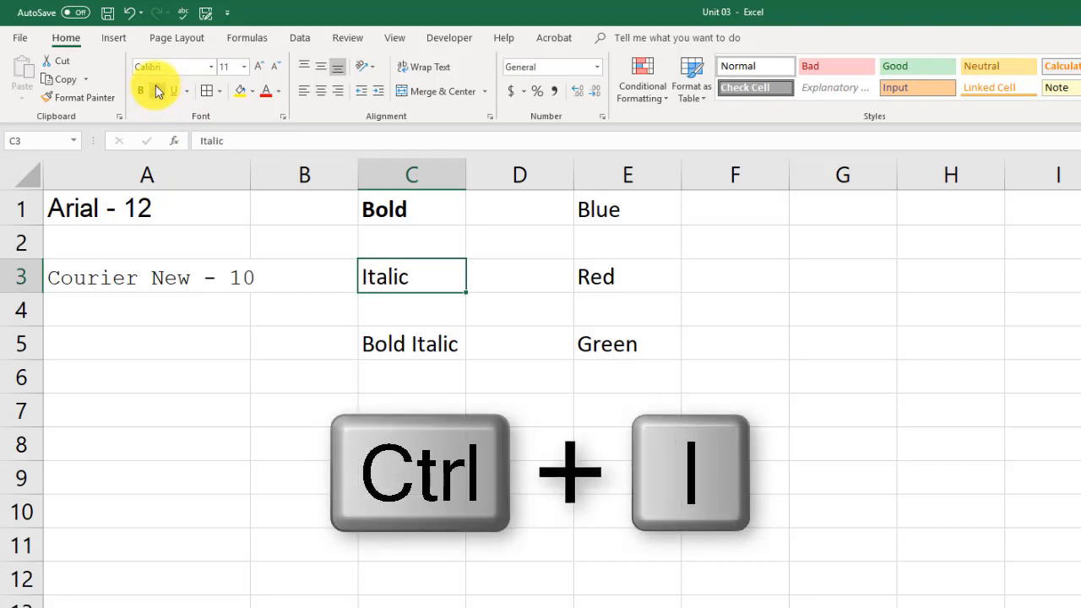
{"action": "key", "text": "ctrl+i"}
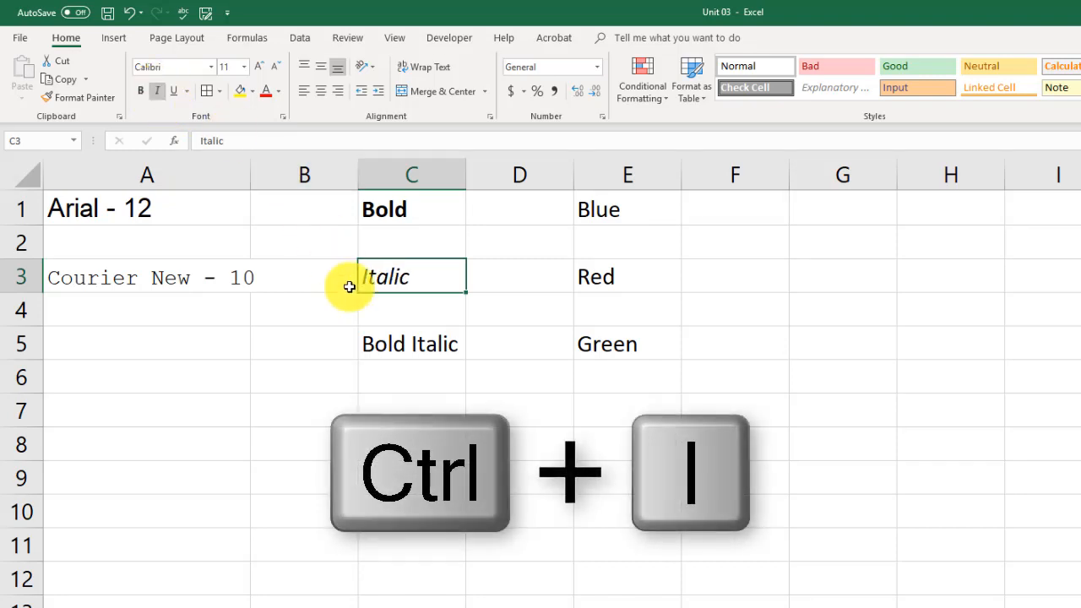
{"action": "left_click", "coordinate": [411, 344]}
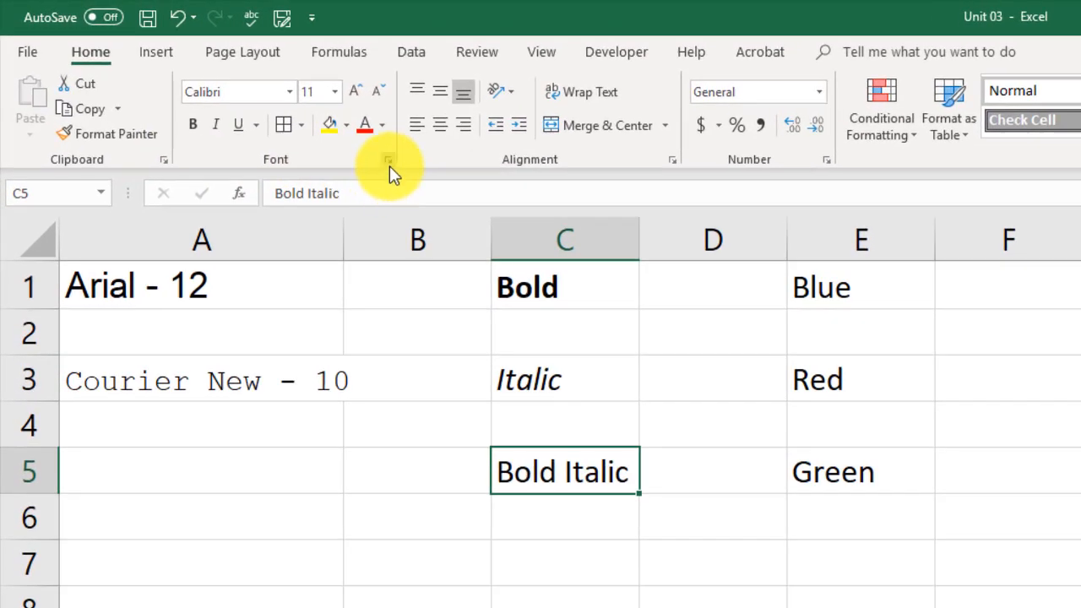
{"action": "mouse_move", "coordinate": [389, 160]}
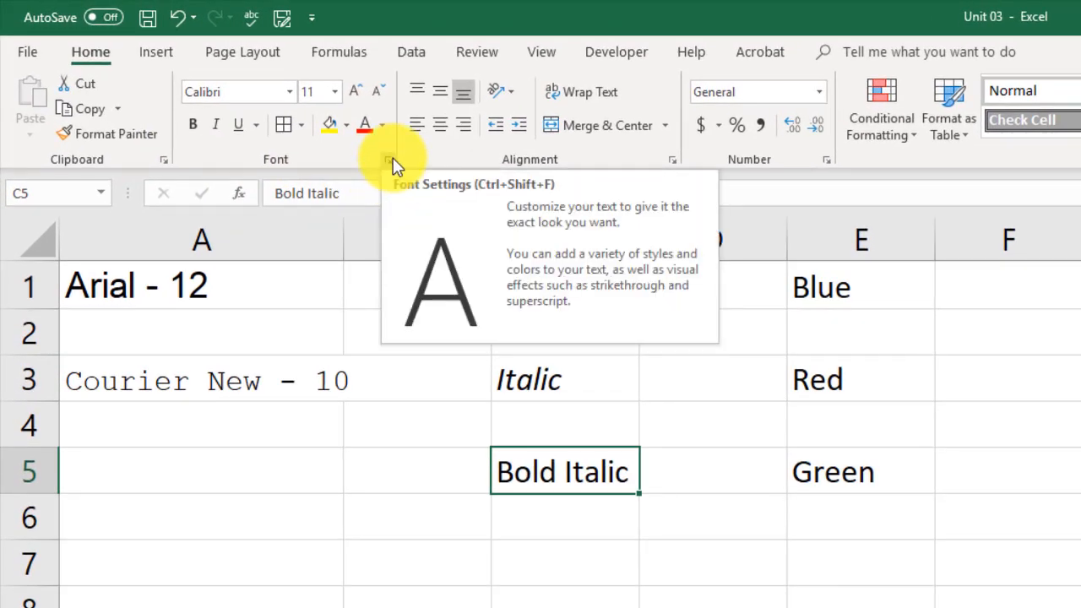
Step: Apply the Bold Italic font style to C5 through the Font dialog
{"action": "left_click", "coordinate": [388, 159]}
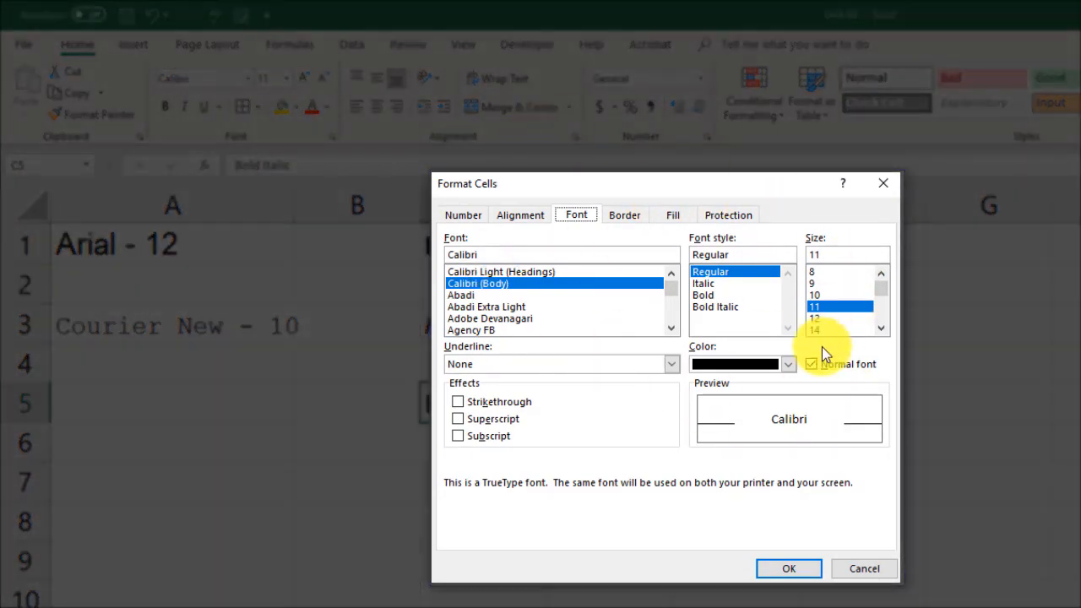
{"action": "mouse_move", "coordinate": [713, 315]}
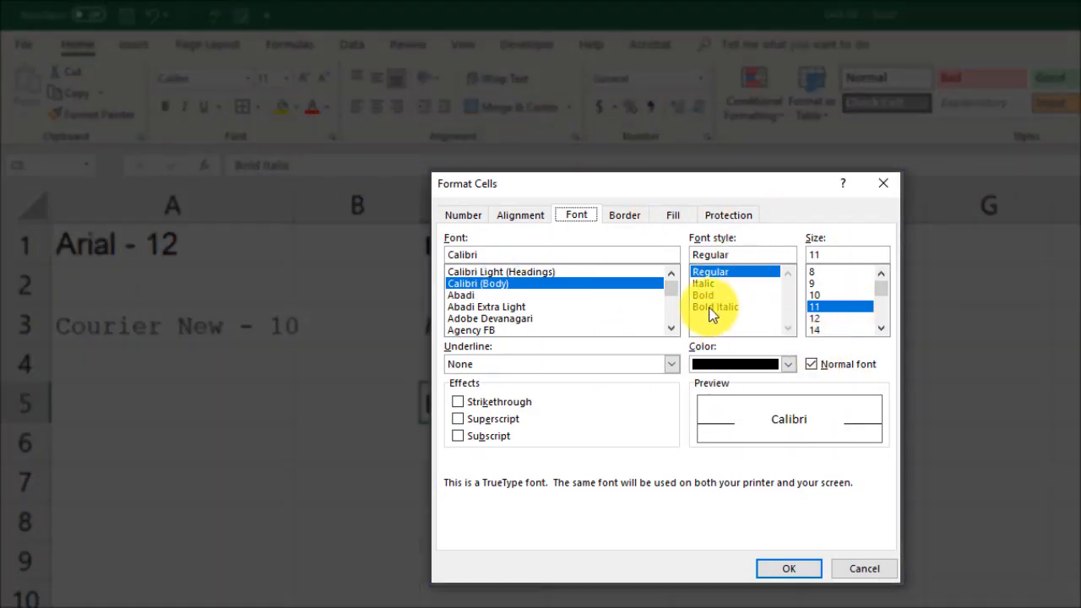
{"action": "left_click", "coordinate": [715, 306]}
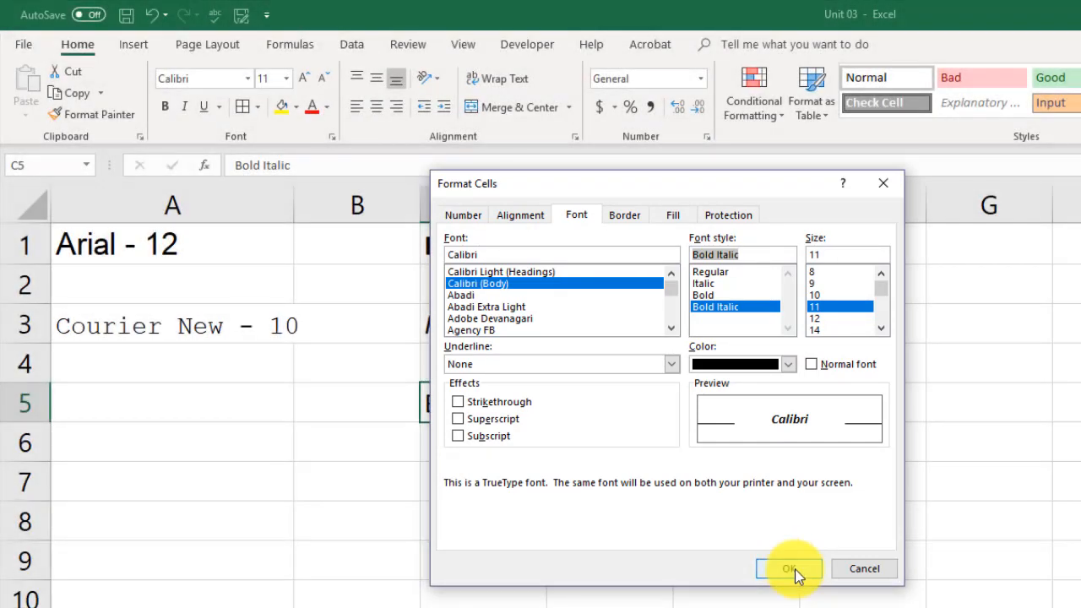
{"action": "left_click", "coordinate": [788, 568]}
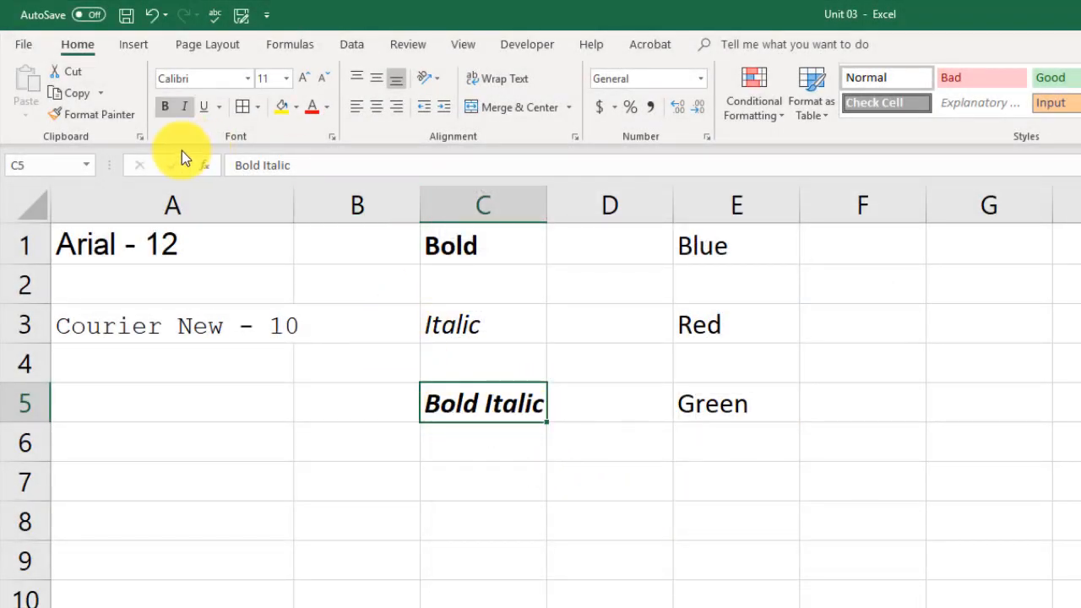
{"action": "mouse_move", "coordinate": [184, 107]}
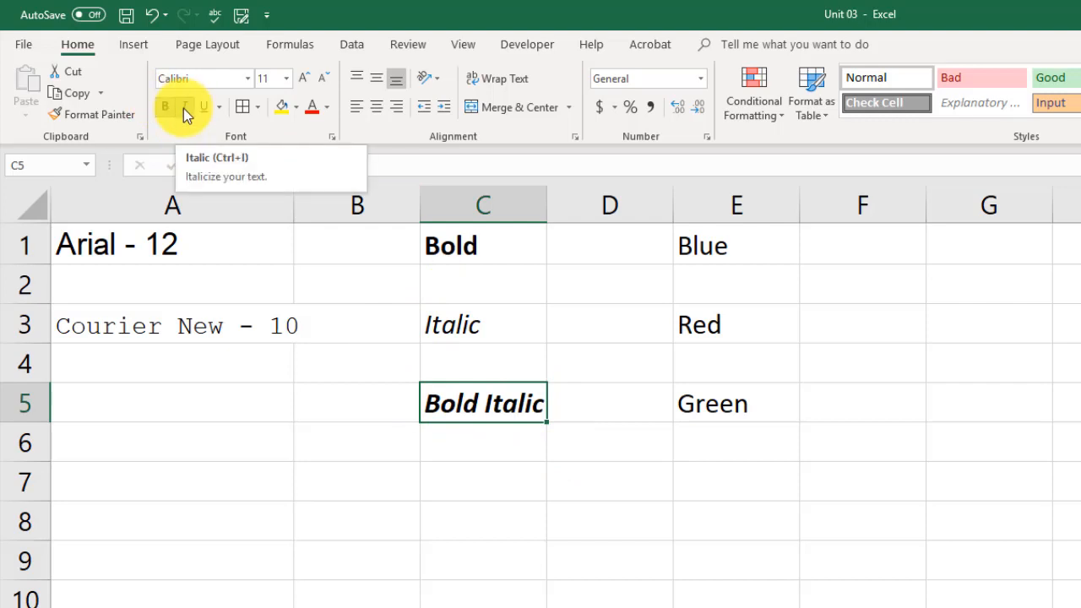
{"action": "mouse_move", "coordinate": [334, 140]}
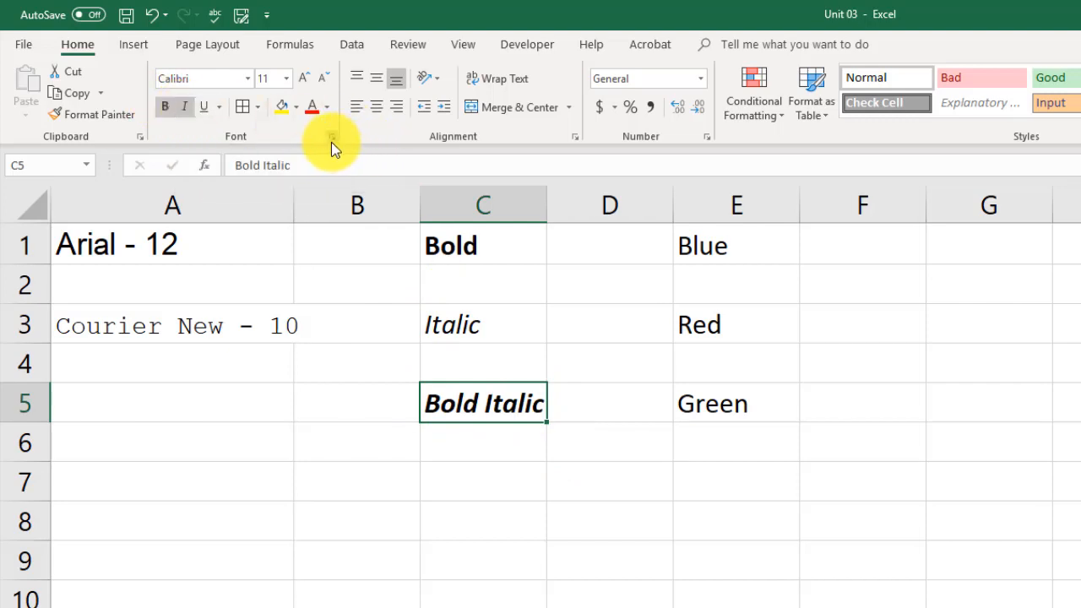
{"action": "left_click", "coordinate": [332, 136]}
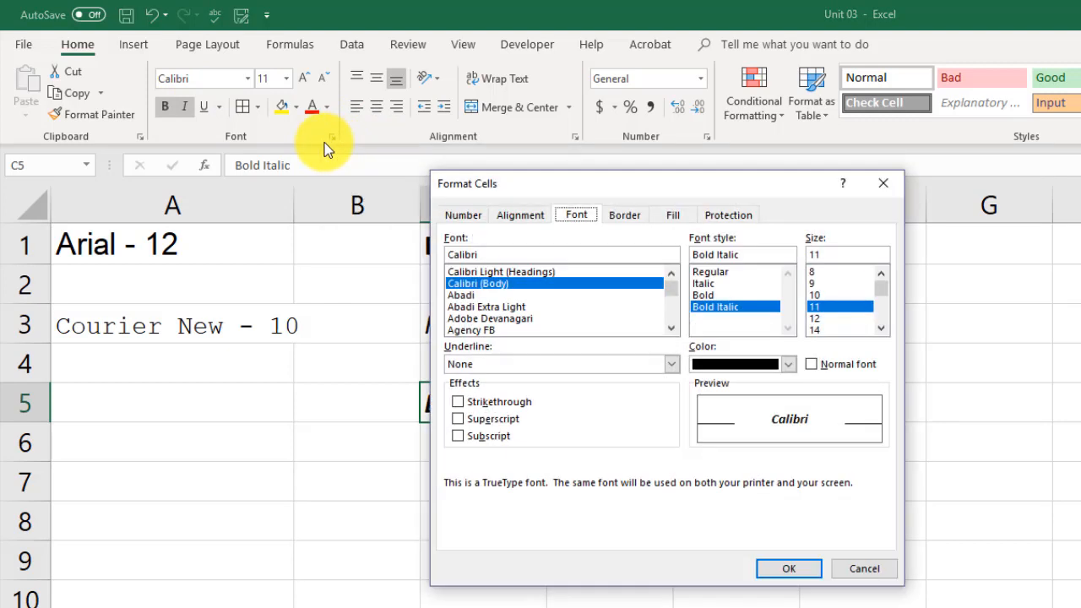
{"action": "mouse_move", "coordinate": [671, 506]}
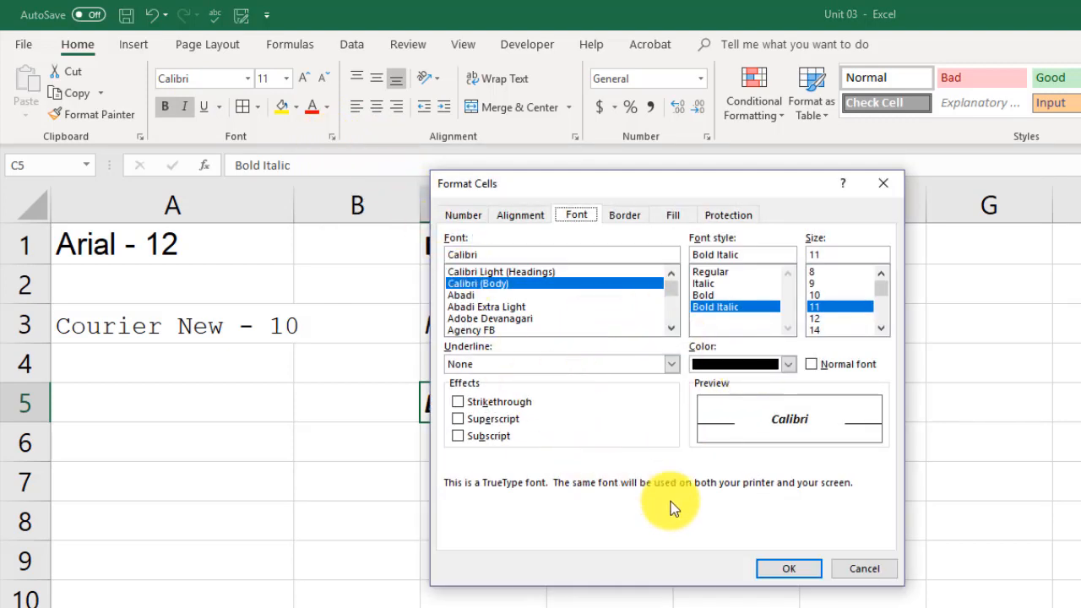
{"action": "mouse_move", "coordinate": [346, 51]}
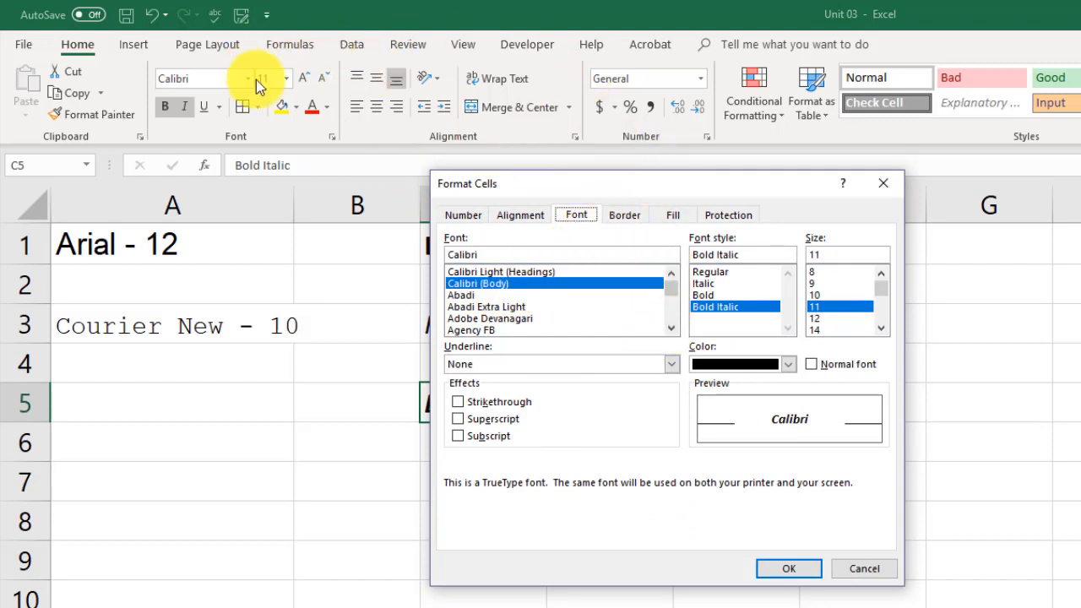
{"action": "mouse_move", "coordinate": [604, 118]}
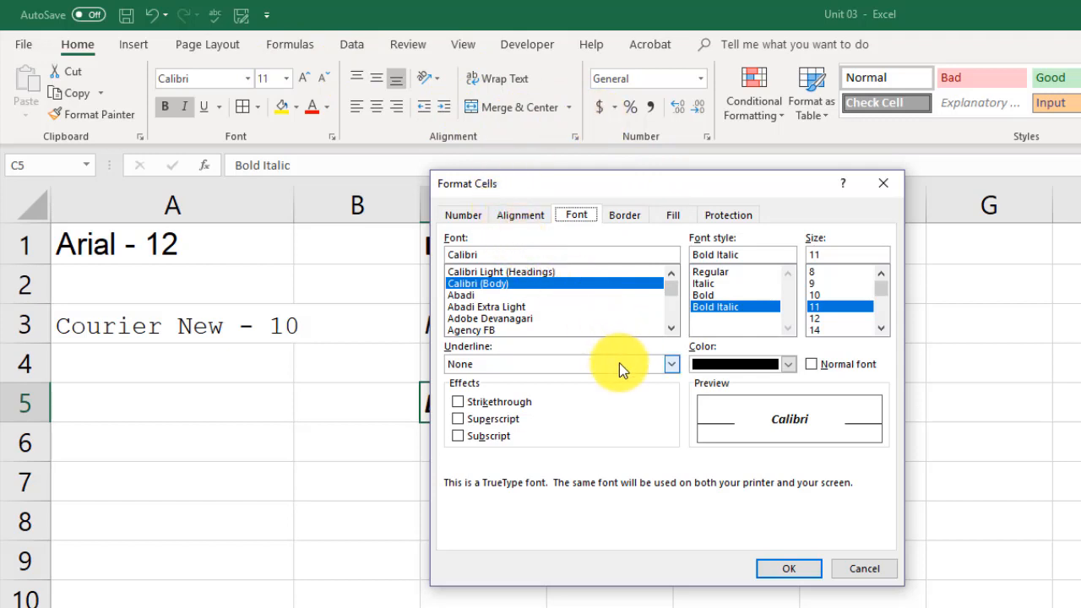
{"action": "mouse_move", "coordinate": [600, 329]}
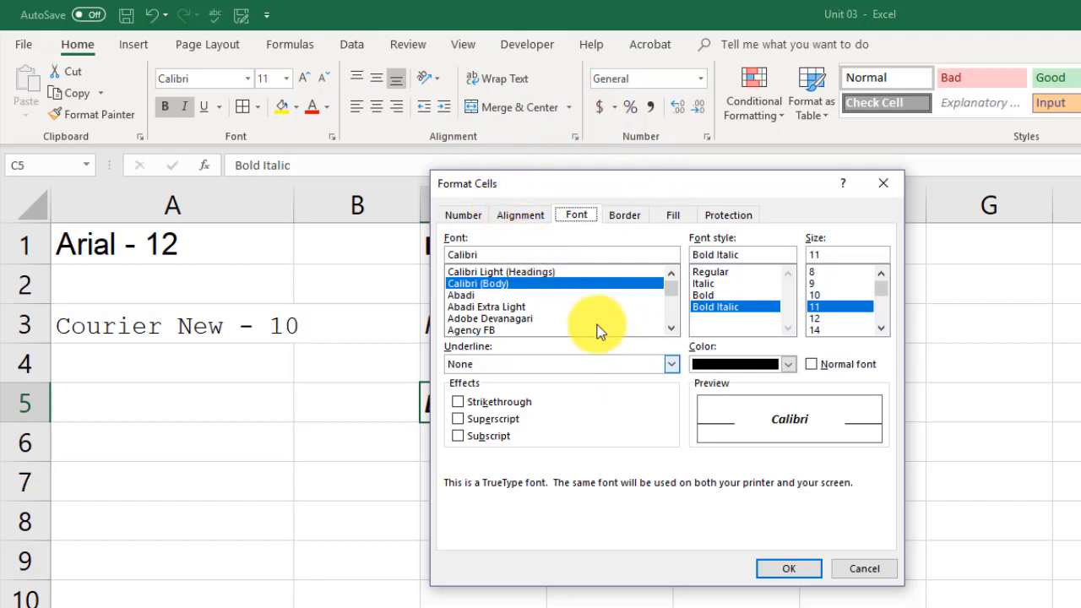
{"action": "mouse_move", "coordinate": [337, 138]}
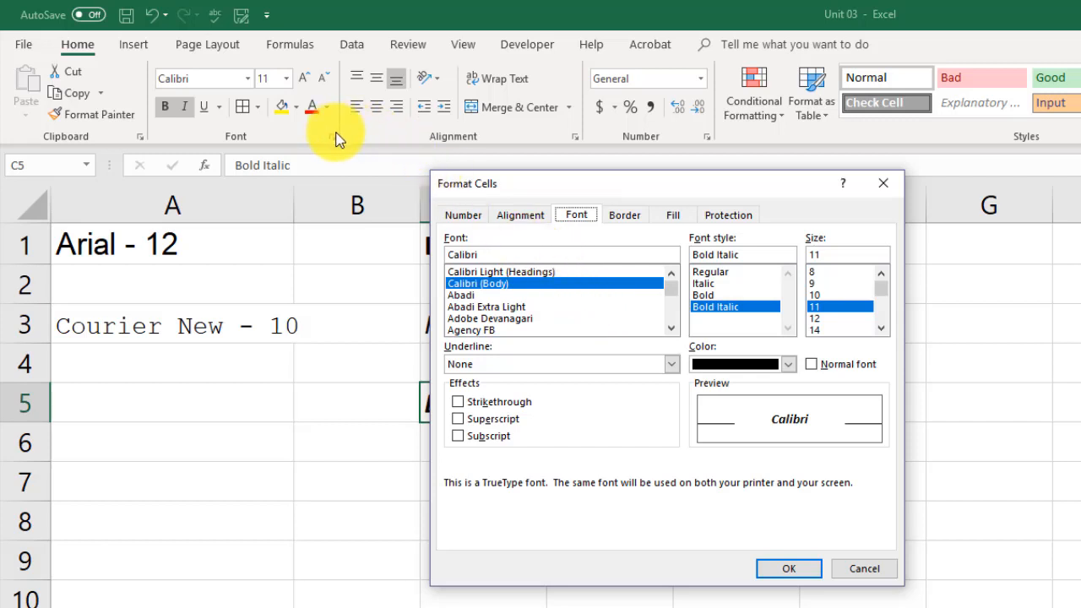
{"action": "mouse_move", "coordinate": [592, 374]}
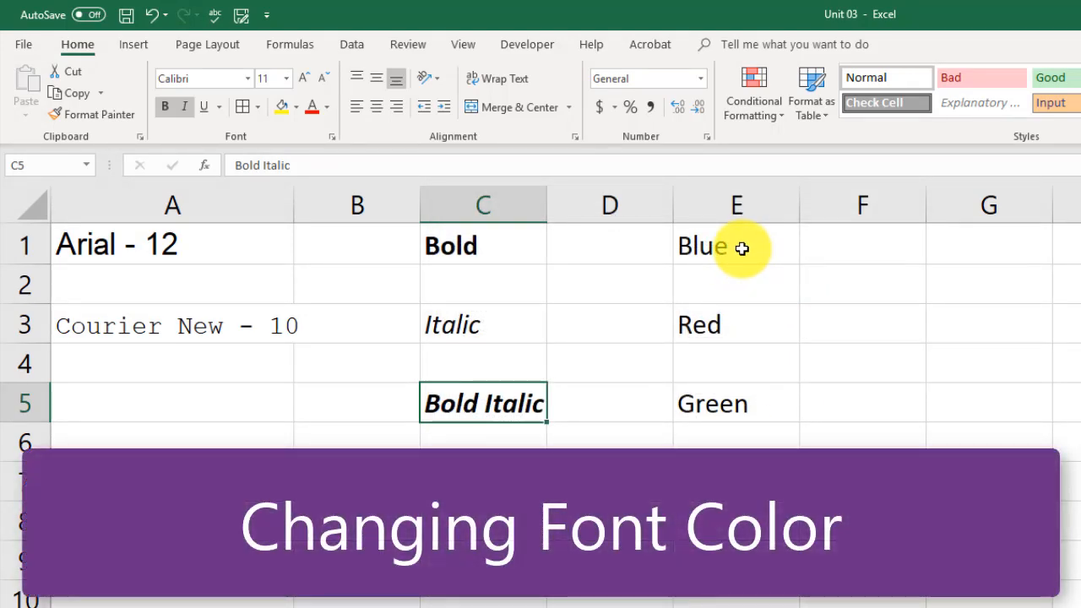
Step: Color the word Red in E3 red and Green in E5 green from the Font Color palette
{"action": "left_click", "coordinate": [737, 245]}
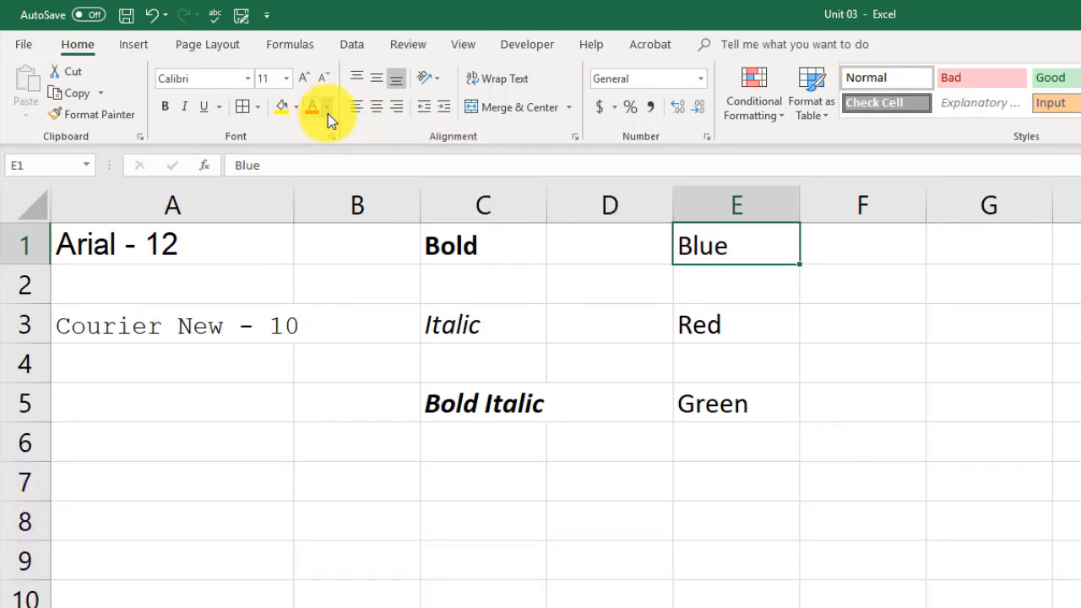
{"action": "left_click", "coordinate": [327, 106]}
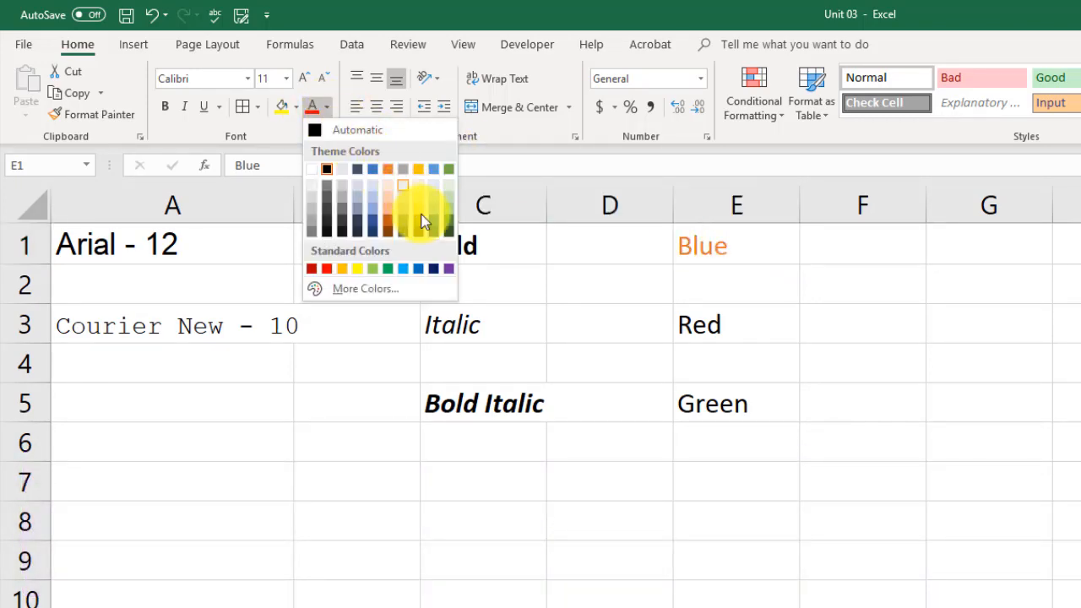
{"action": "mouse_move", "coordinate": [373, 169]}
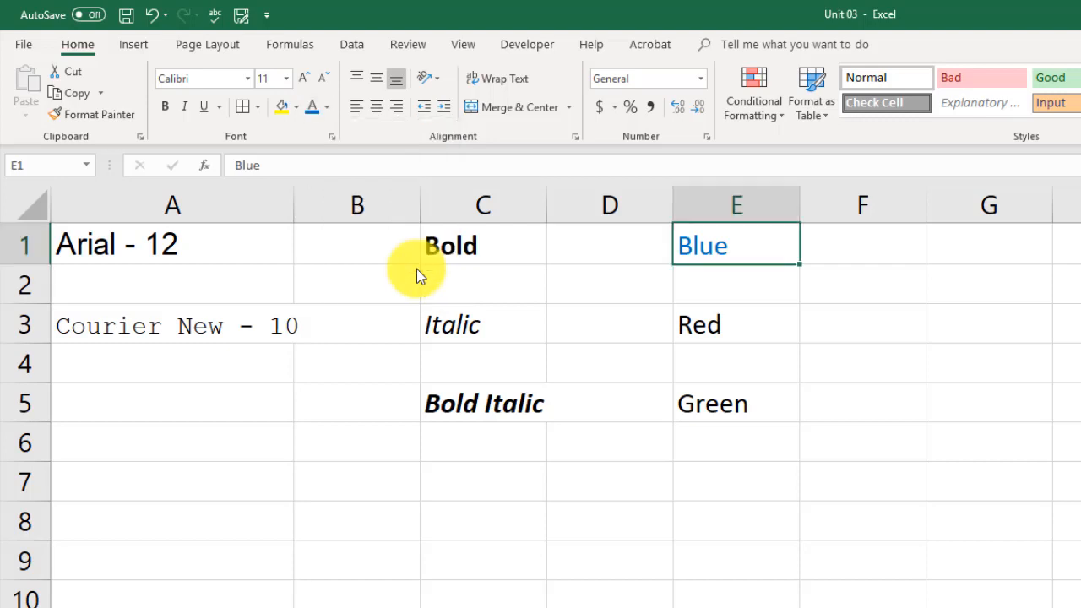
{"action": "left_click", "coordinate": [736, 324]}
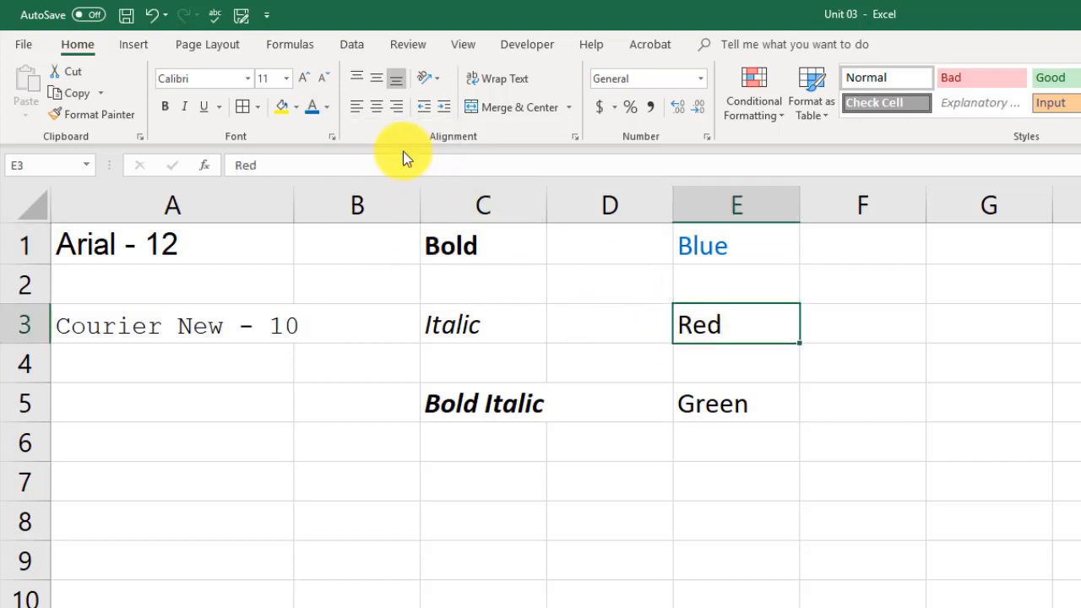
{"action": "left_click", "coordinate": [328, 108]}
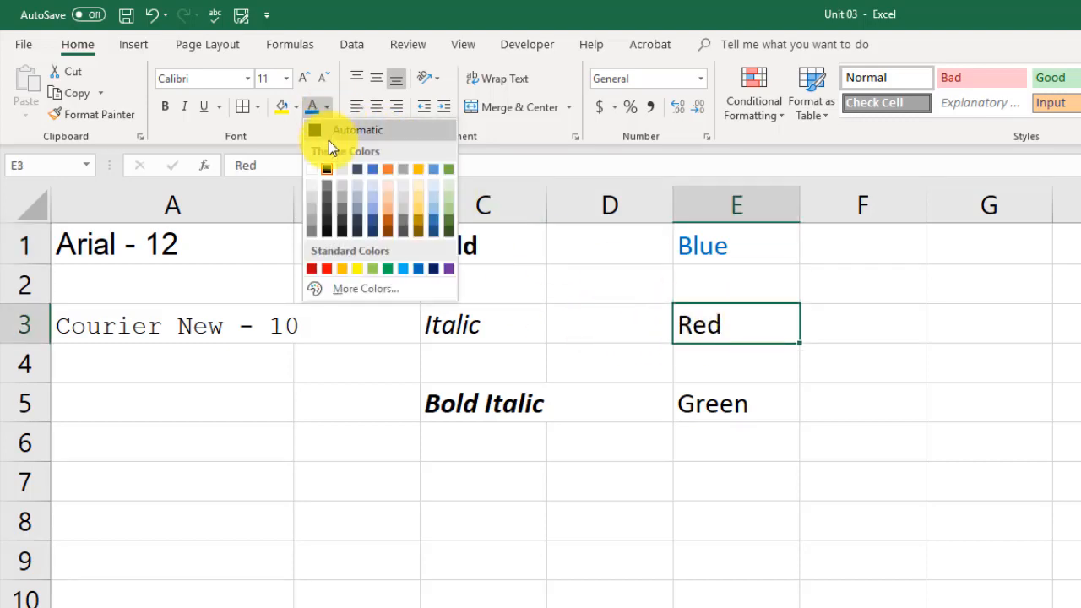
{"action": "left_click", "coordinate": [324, 269]}
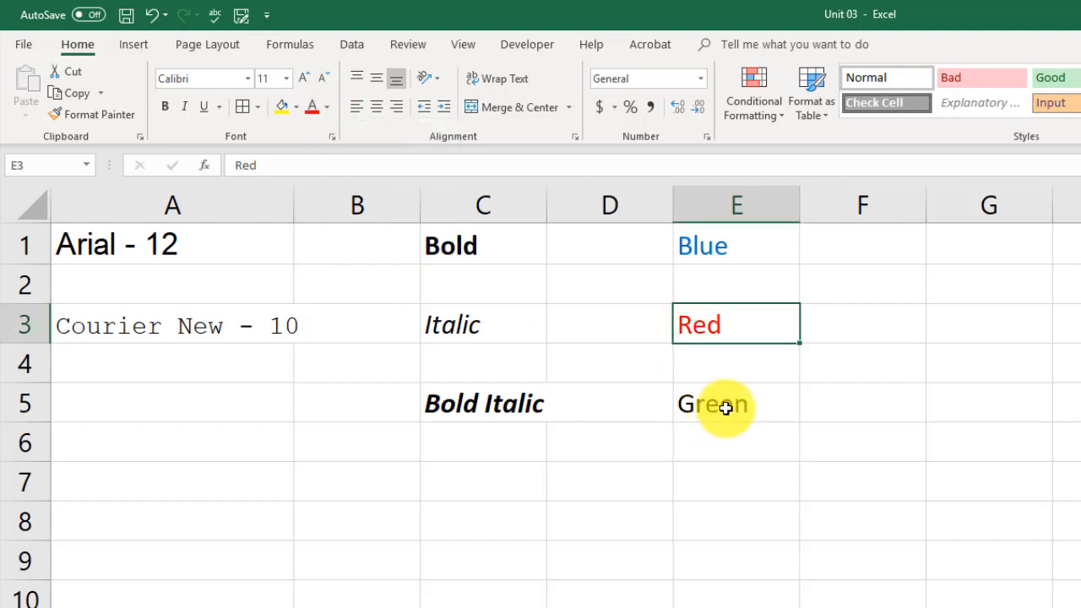
{"action": "left_click", "coordinate": [327, 106]}
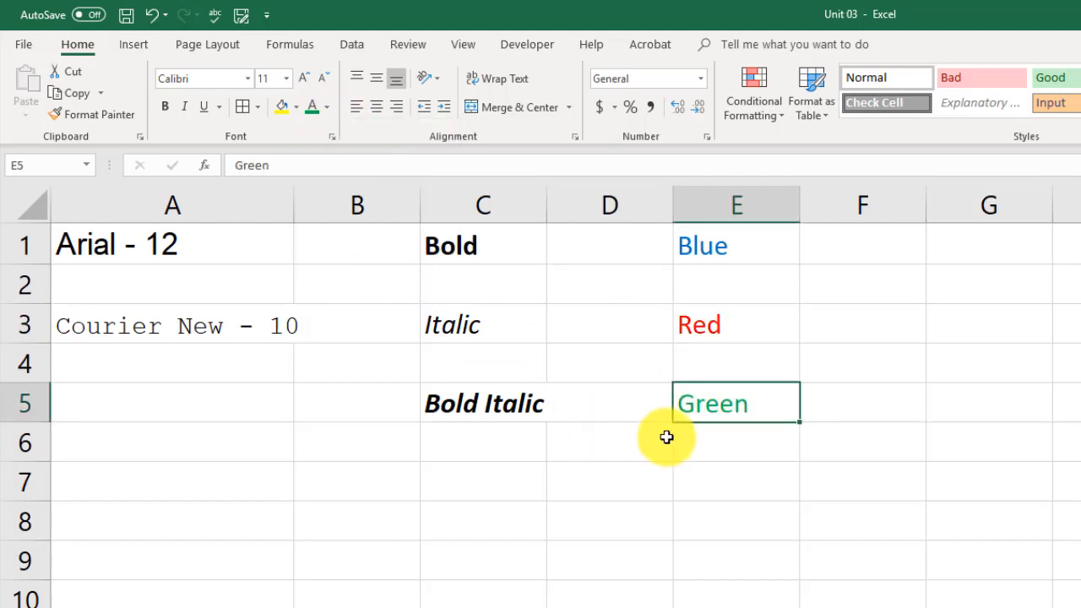
{"action": "left_click", "coordinate": [736, 364]}
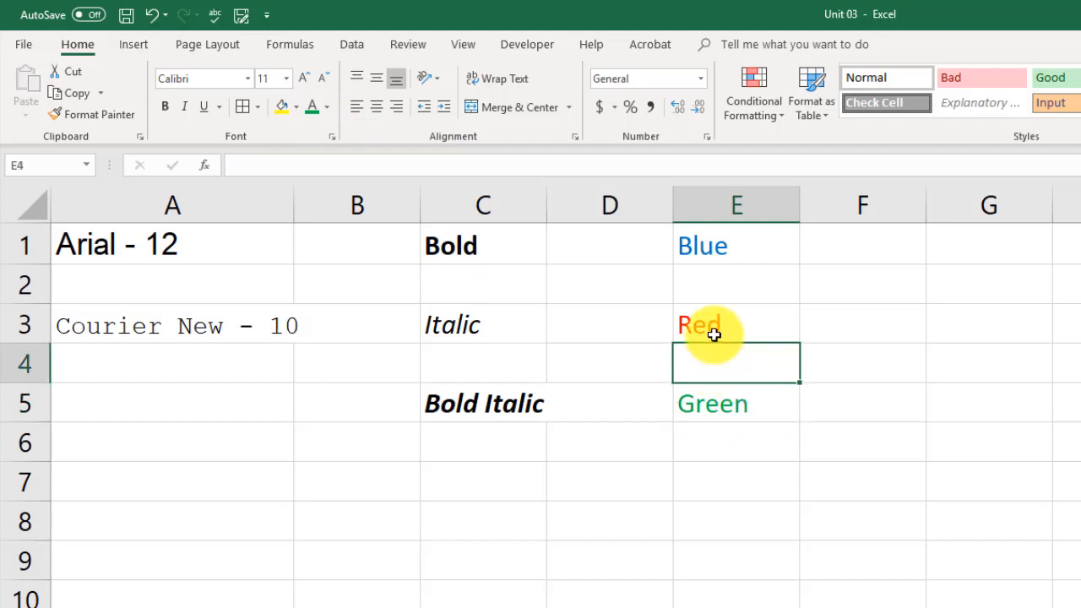
{"action": "left_click", "coordinate": [735, 325]}
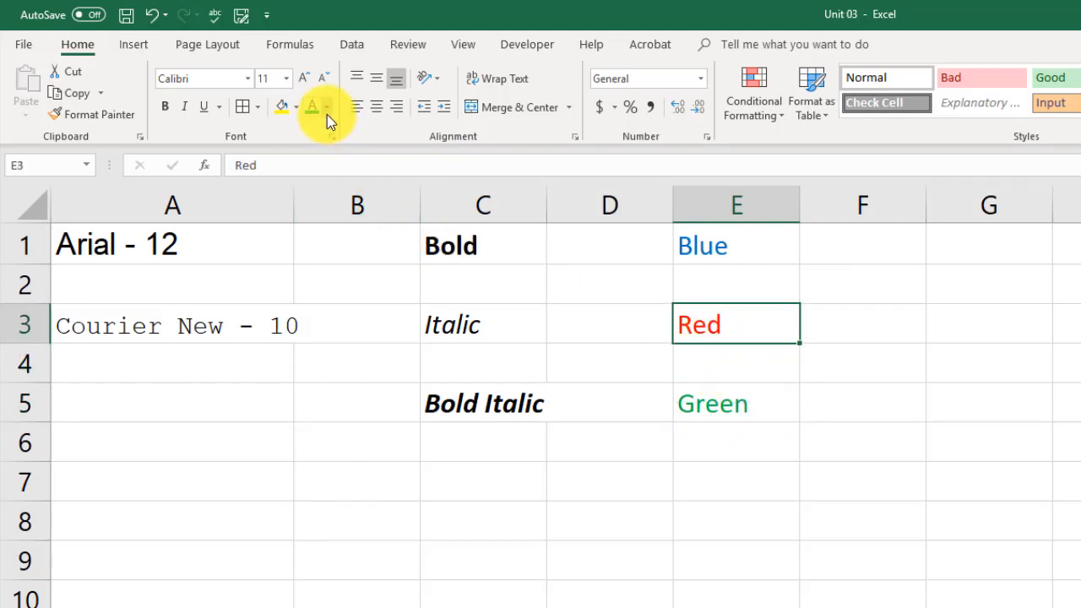
{"action": "left_click", "coordinate": [327, 107]}
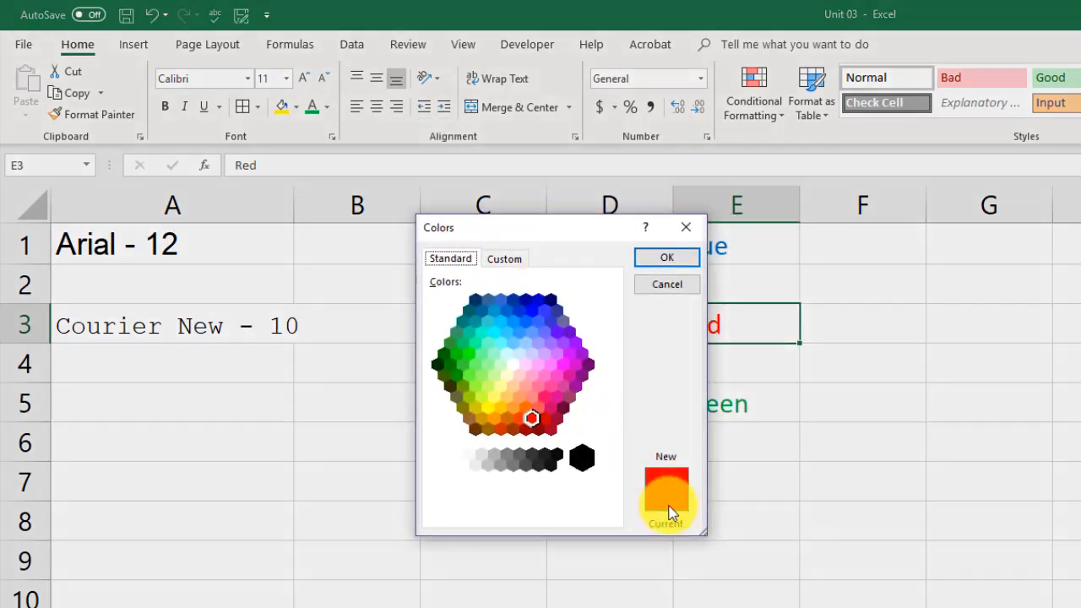
{"action": "left_click", "coordinate": [505, 258]}
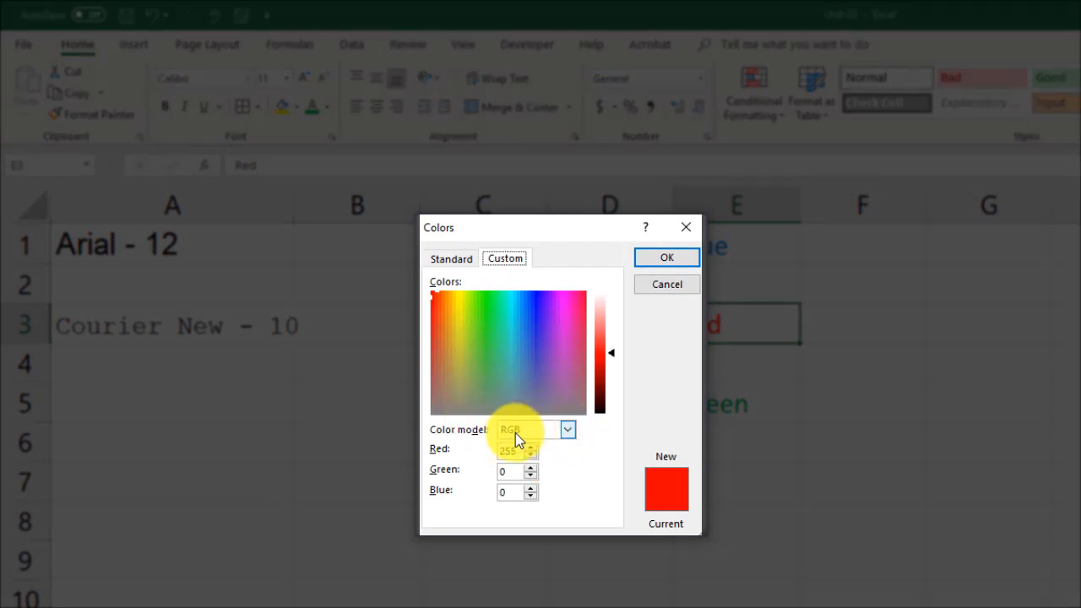
{"action": "left_click", "coordinate": [667, 257]}
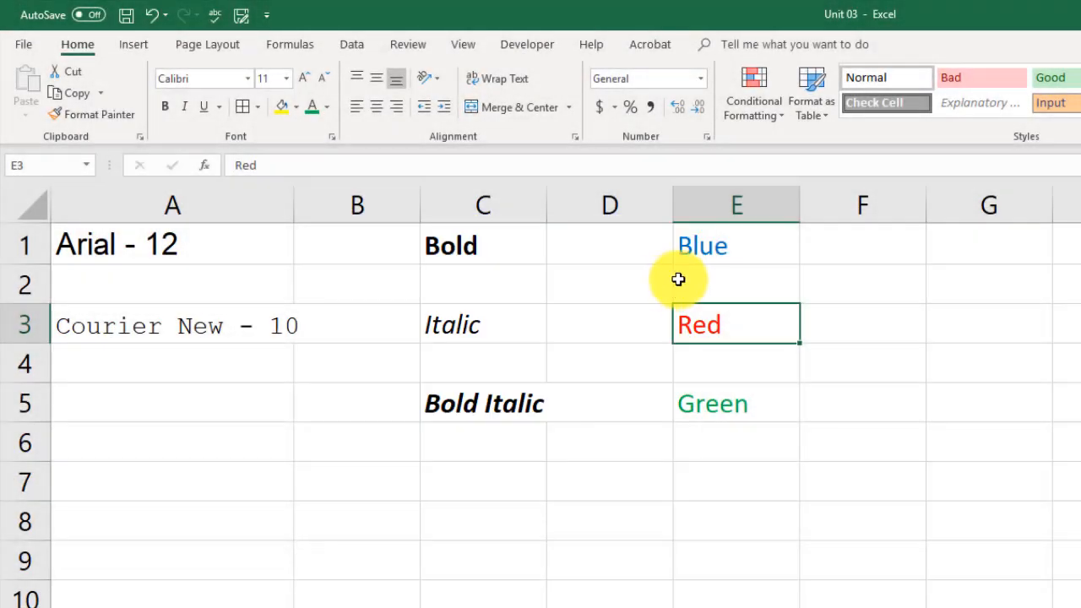
{"action": "mouse_move", "coordinate": [690, 367]}
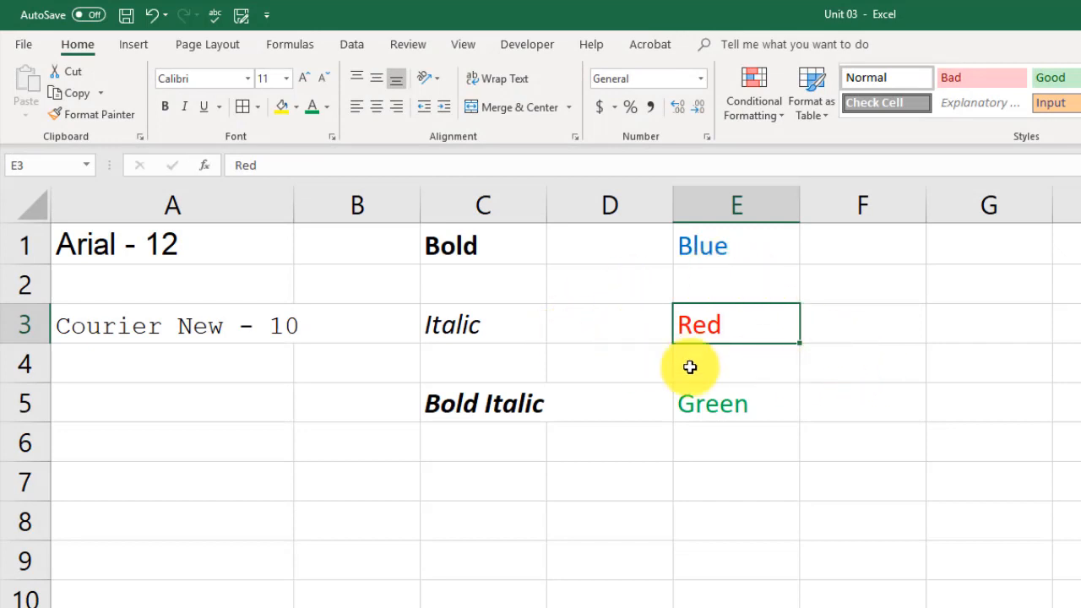
{"action": "mouse_move", "coordinate": [742, 325]}
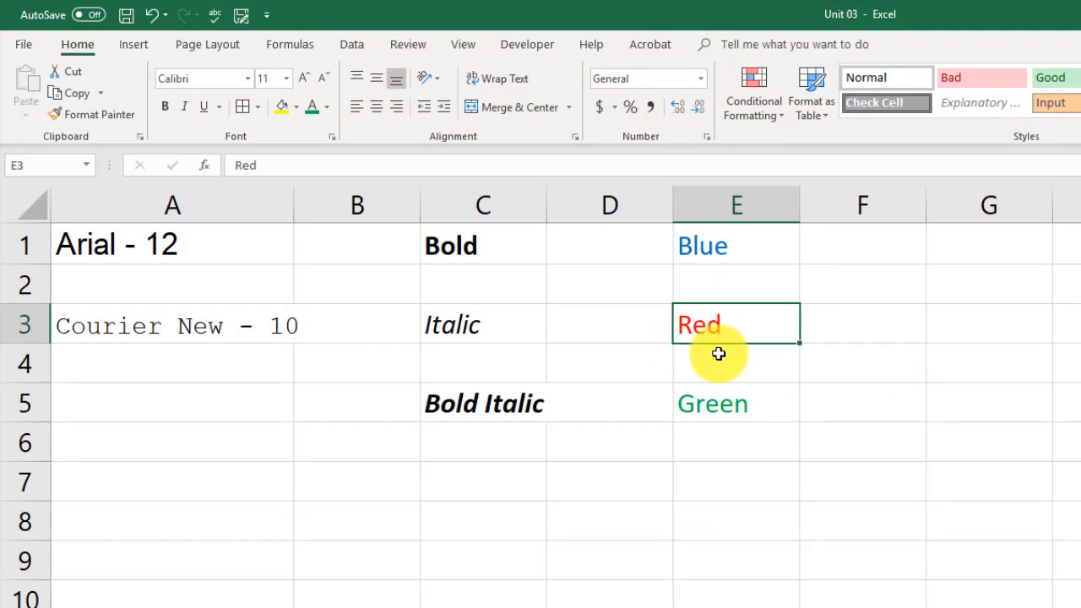
{"action": "mouse_move", "coordinate": [720, 324]}
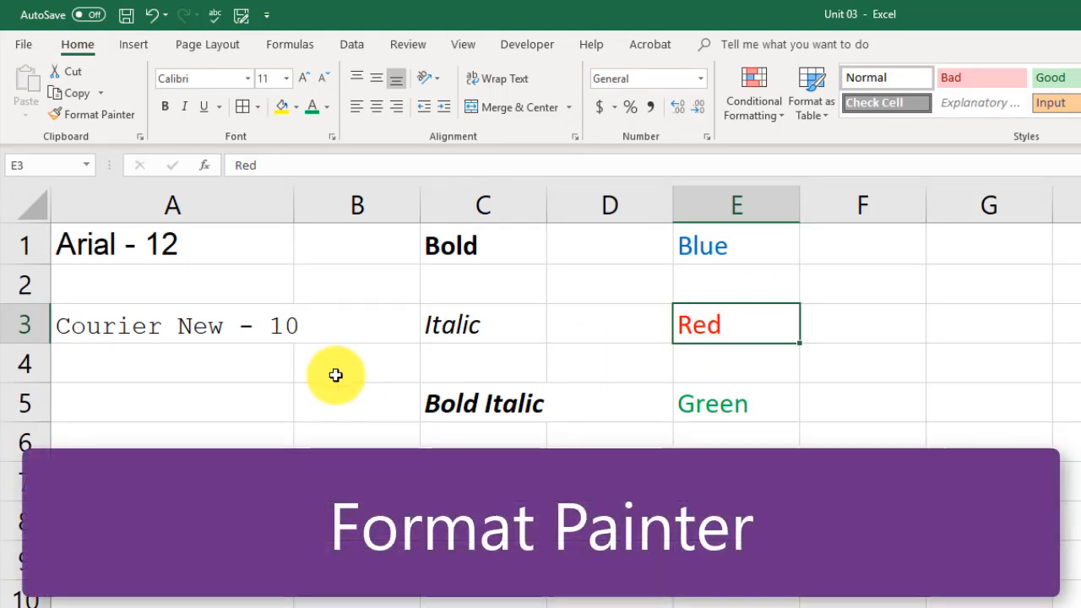
Step: Copy C5's bold italic formatting onto the Courier New - 10 label with Format Painter
{"action": "left_click", "coordinate": [483, 403]}
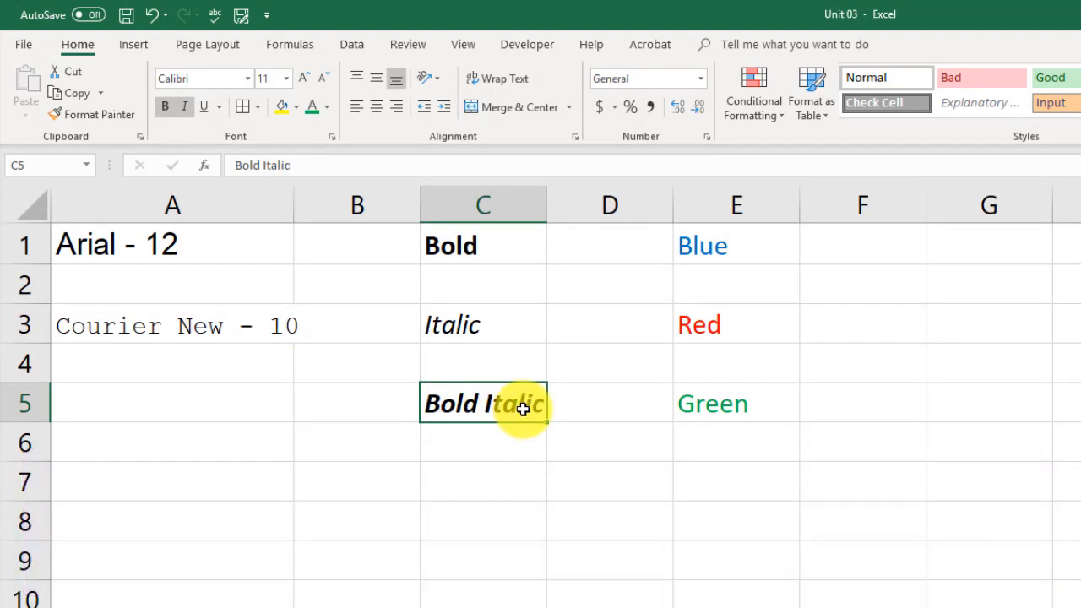
{"action": "mouse_move", "coordinate": [120, 325]}
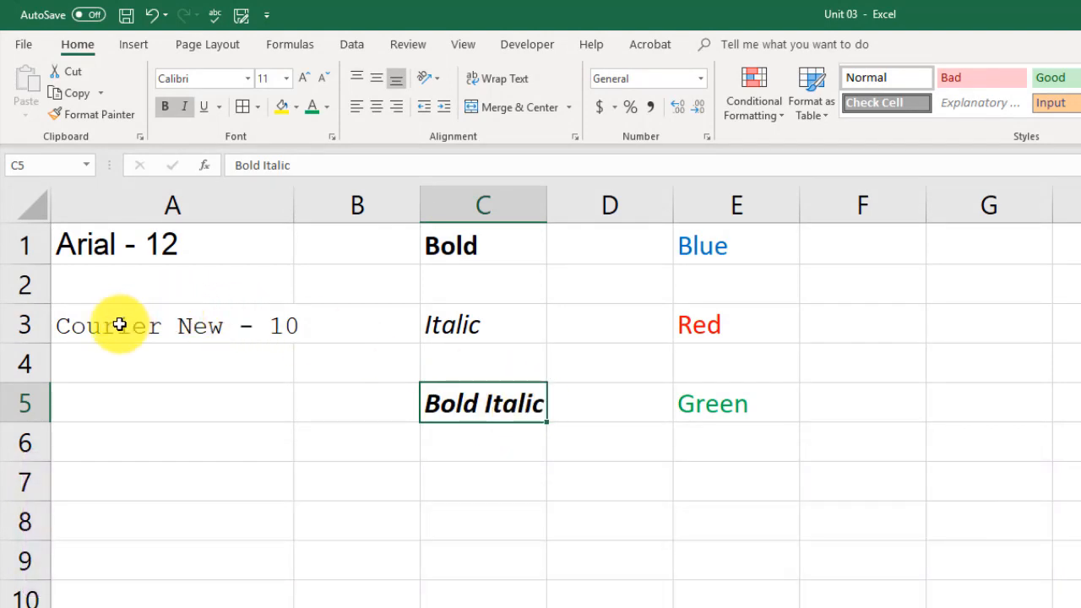
{"action": "mouse_move", "coordinate": [113, 306]}
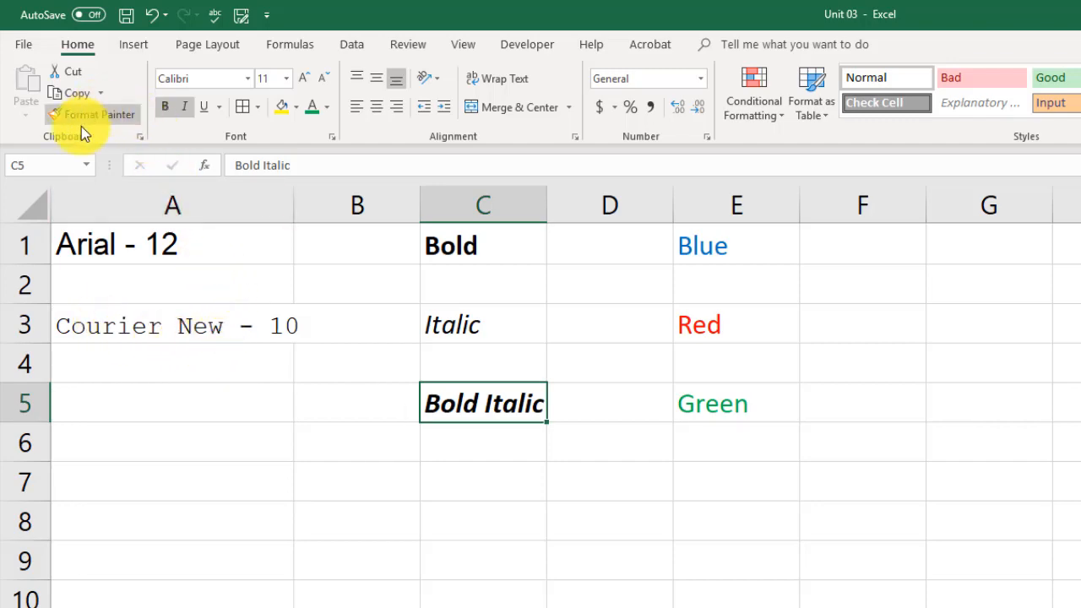
{"action": "mouse_move", "coordinate": [82, 114]}
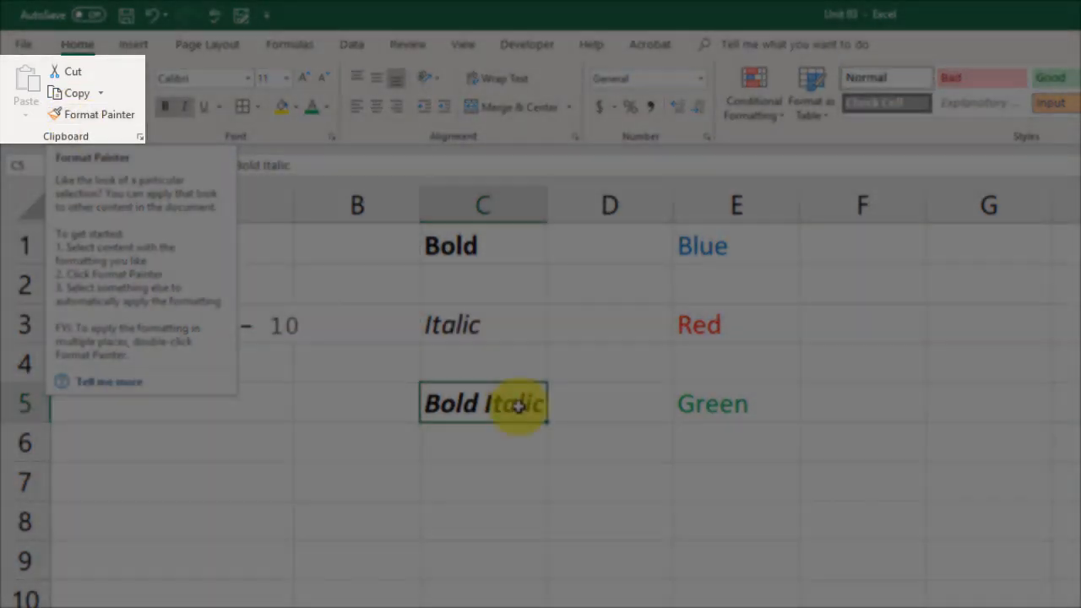
{"action": "left_click", "coordinate": [484, 363]}
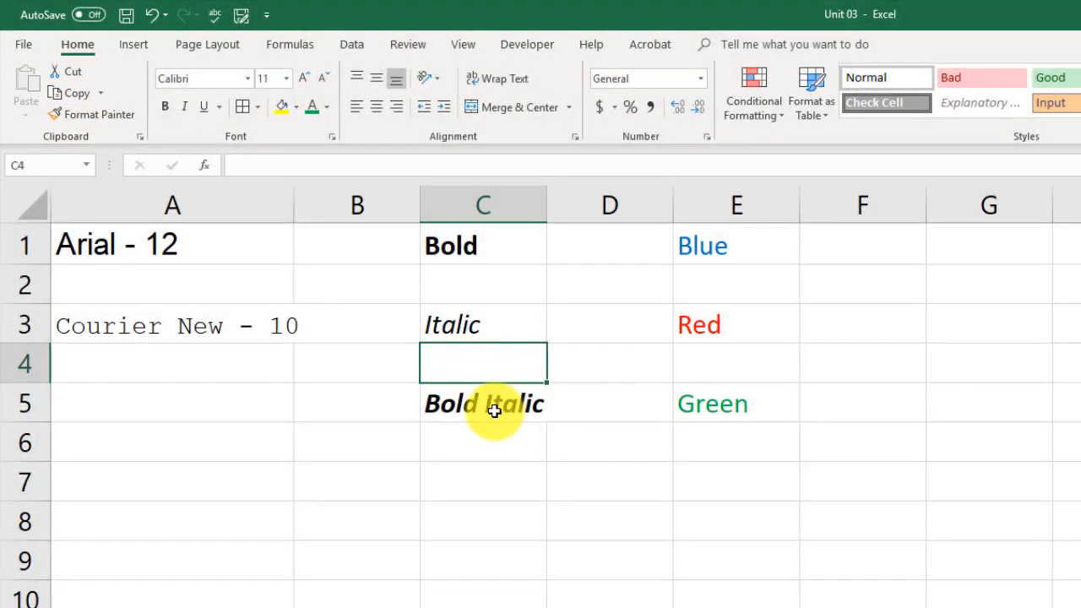
{"action": "left_click", "coordinate": [483, 403]}
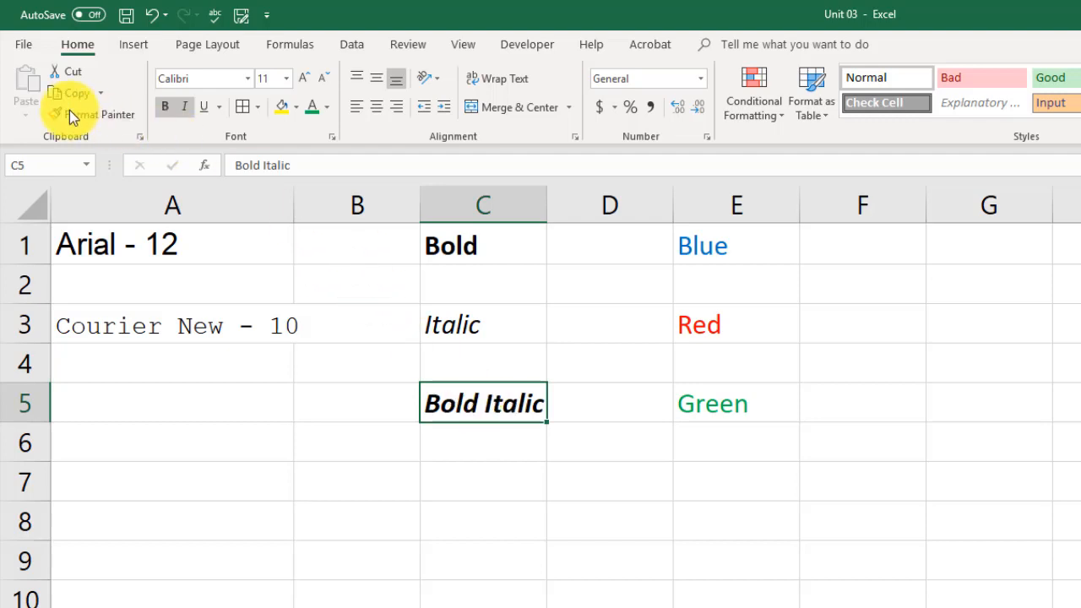
{"action": "mouse_move", "coordinate": [89, 114]}
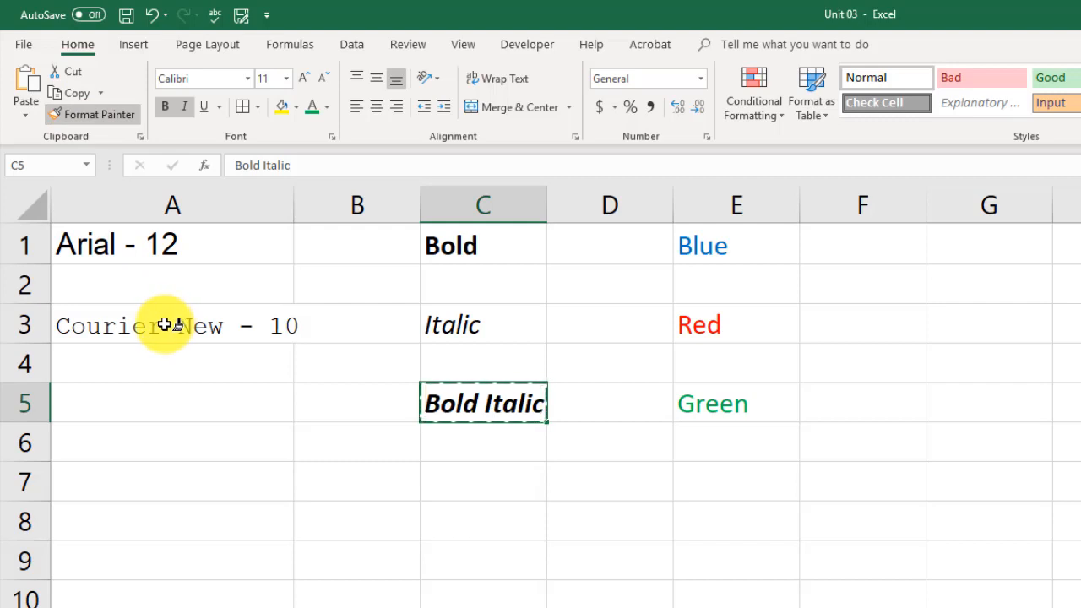
{"action": "left_click", "coordinate": [172, 325]}
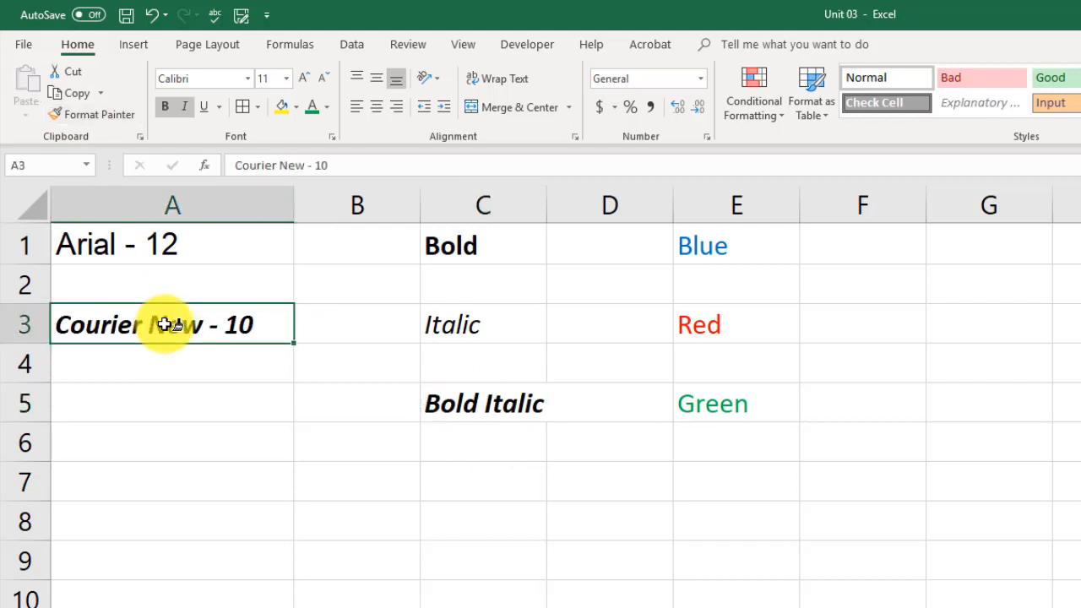
{"action": "left_click", "coordinate": [183, 107]}
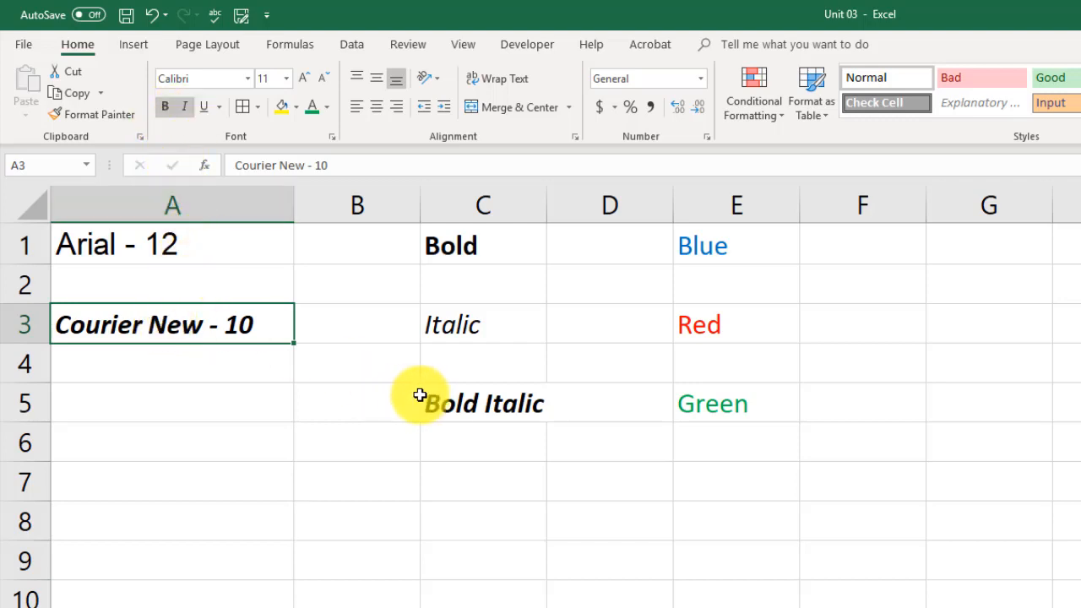
{"action": "left_click", "coordinate": [482, 402]}
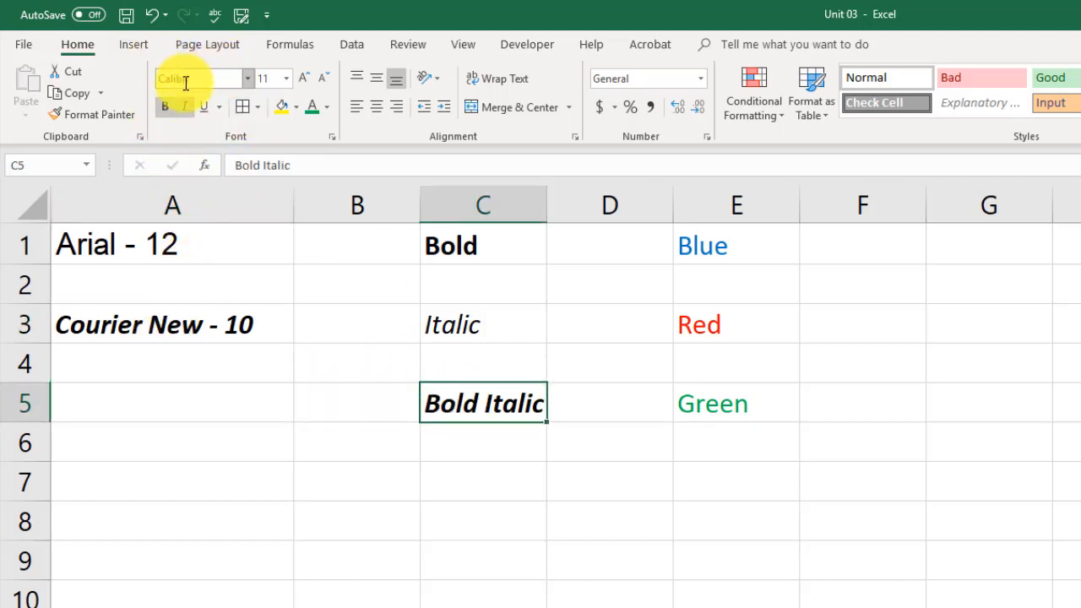
{"action": "mouse_move", "coordinate": [203, 321]}
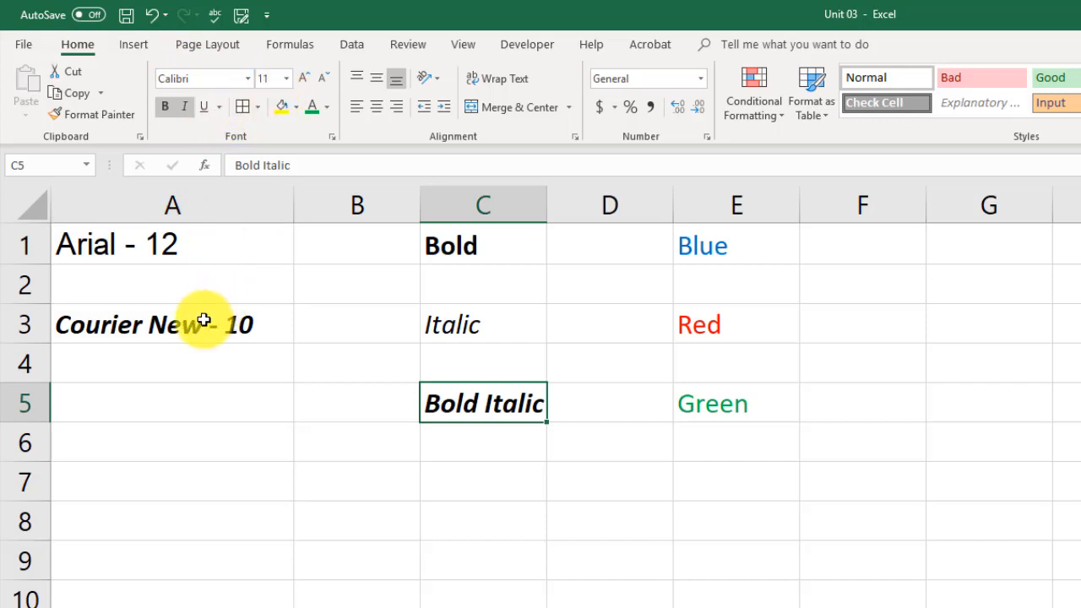
{"action": "left_click", "coordinate": [172, 324]}
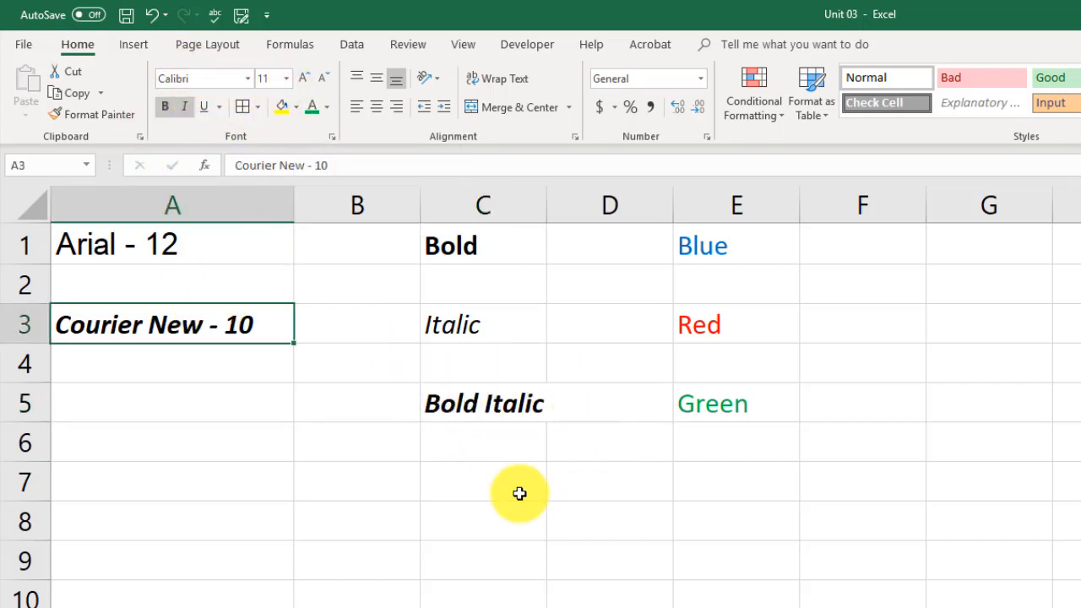
{"action": "mouse_move", "coordinate": [498, 446]}
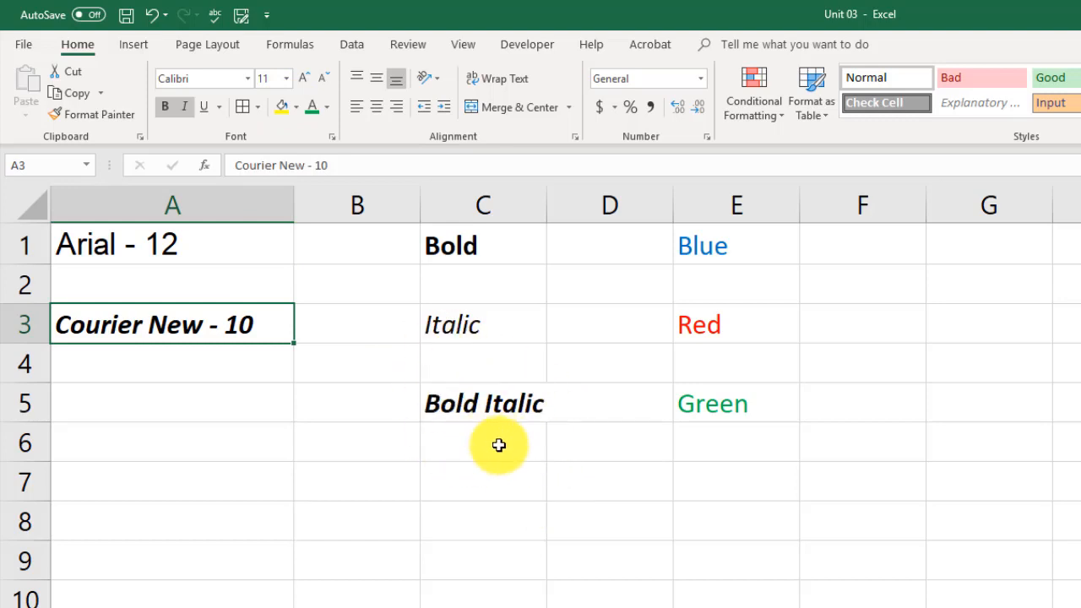
Step: Paint Green's plain green Calibri formatting onto the Bold Italic, Italic, Bold and remaining labels
{"action": "left_click", "coordinate": [483, 403]}
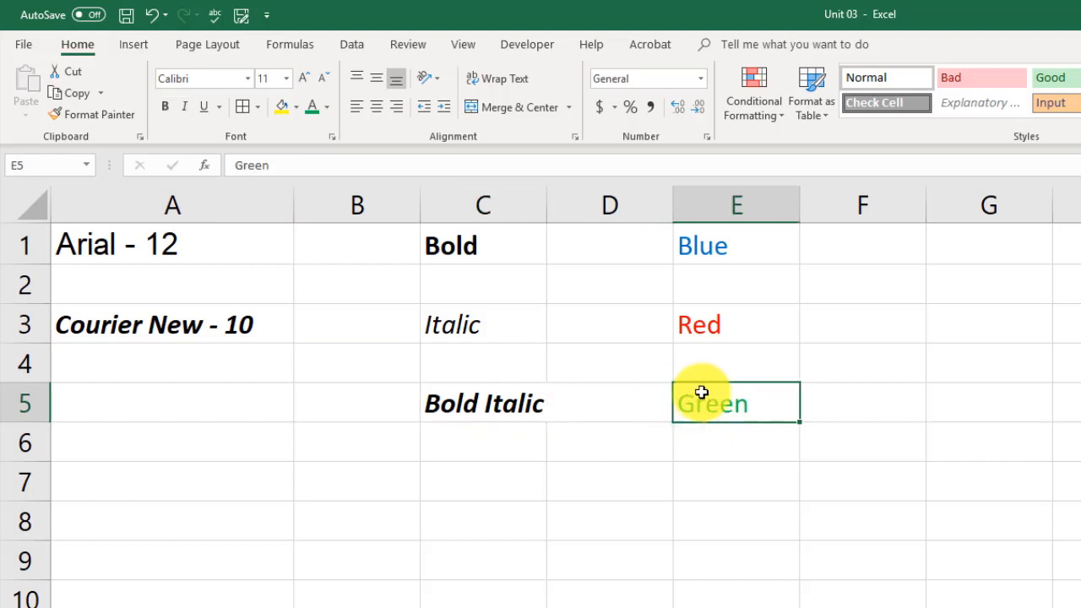
{"action": "mouse_move", "coordinate": [731, 413]}
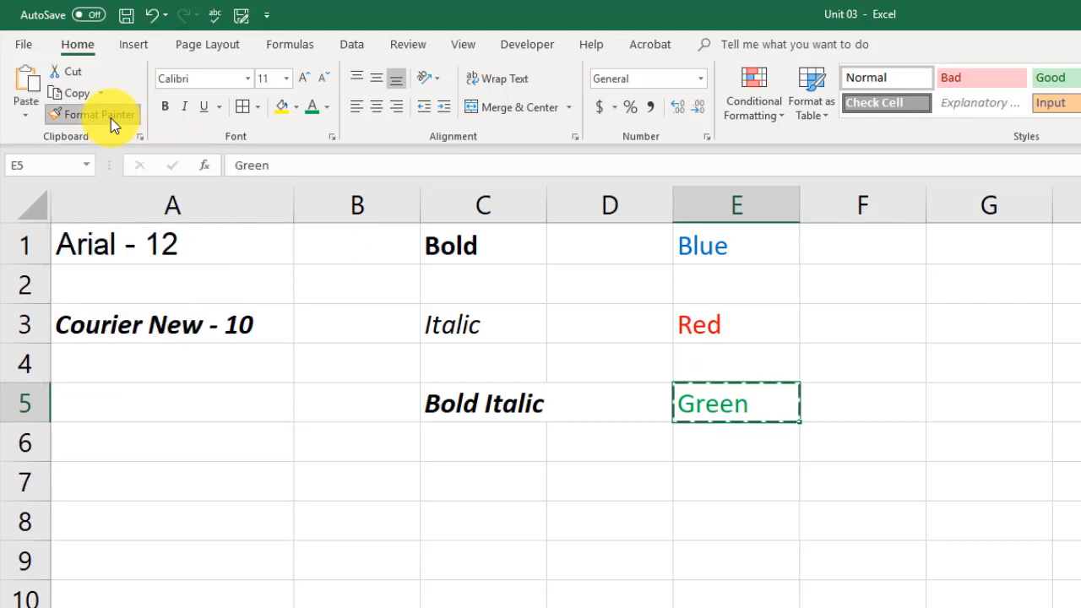
{"action": "left_click", "coordinate": [484, 403]}
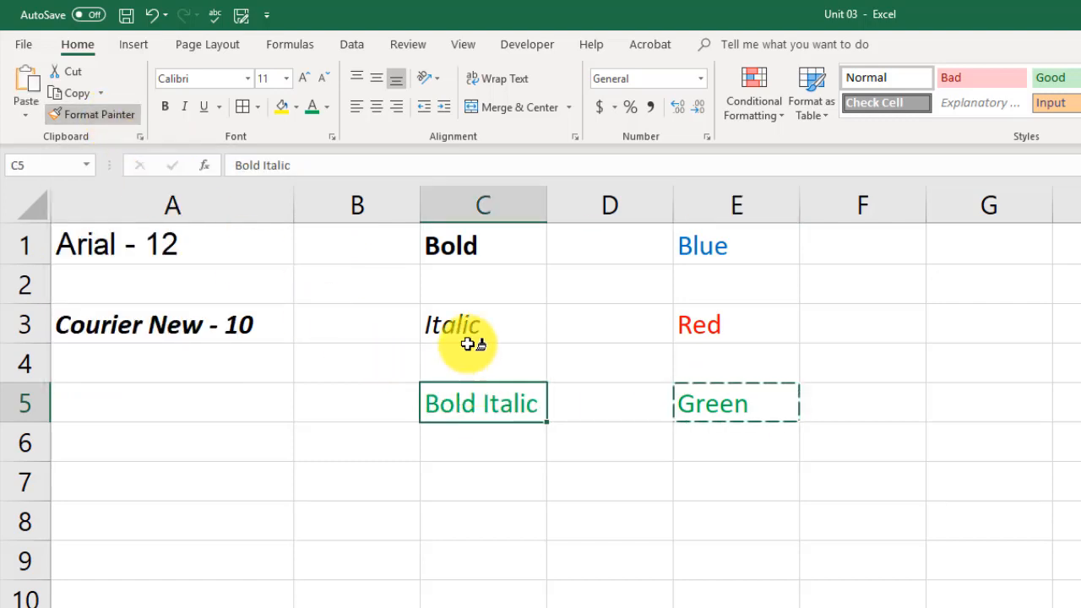
{"action": "left_click", "coordinate": [482, 245]}
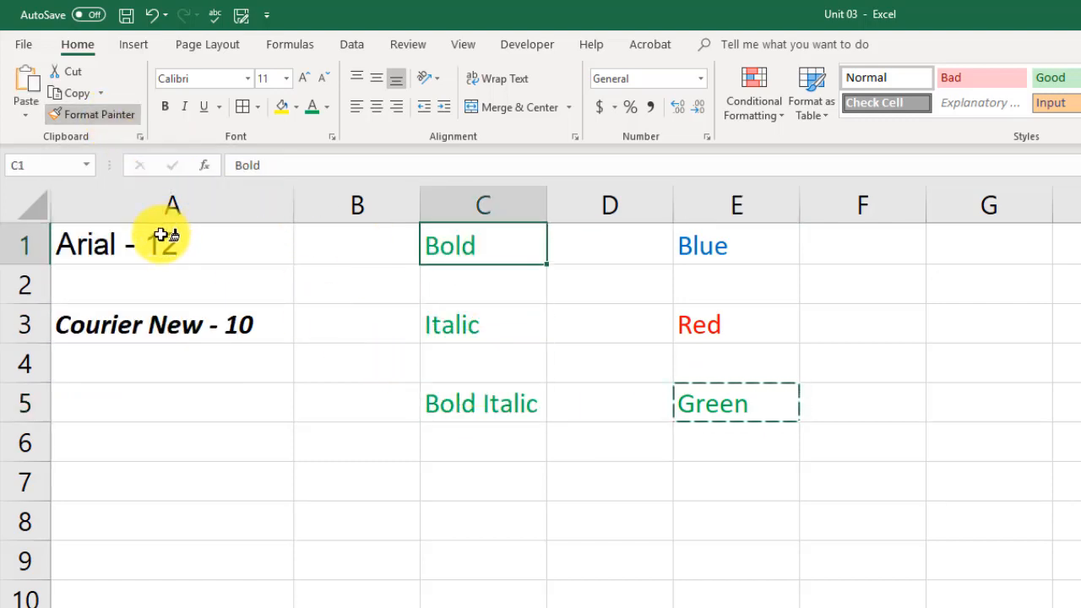
{"action": "left_click", "coordinate": [736, 245]}
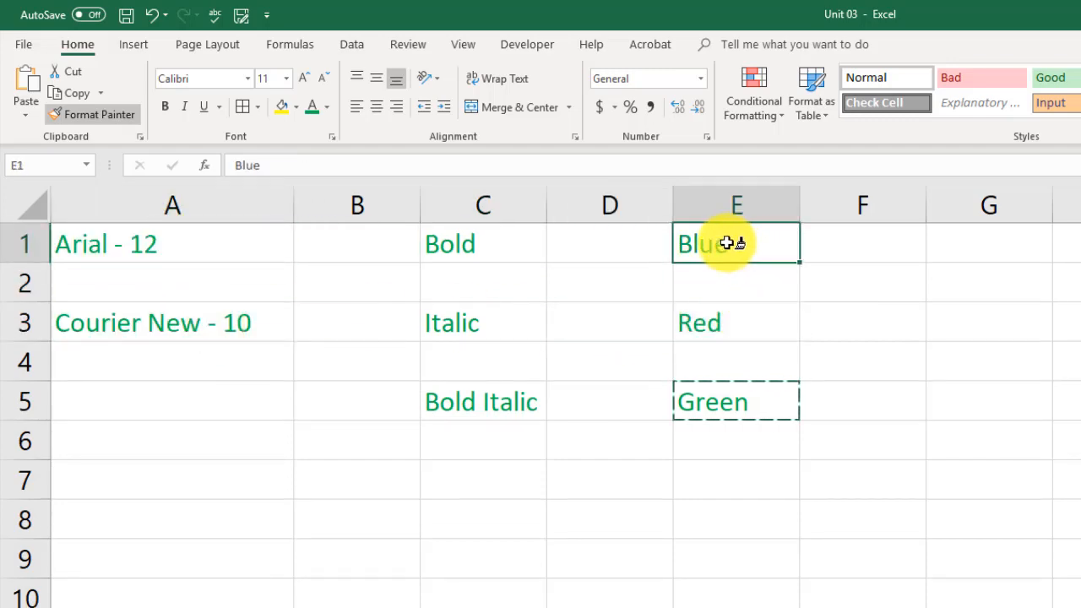